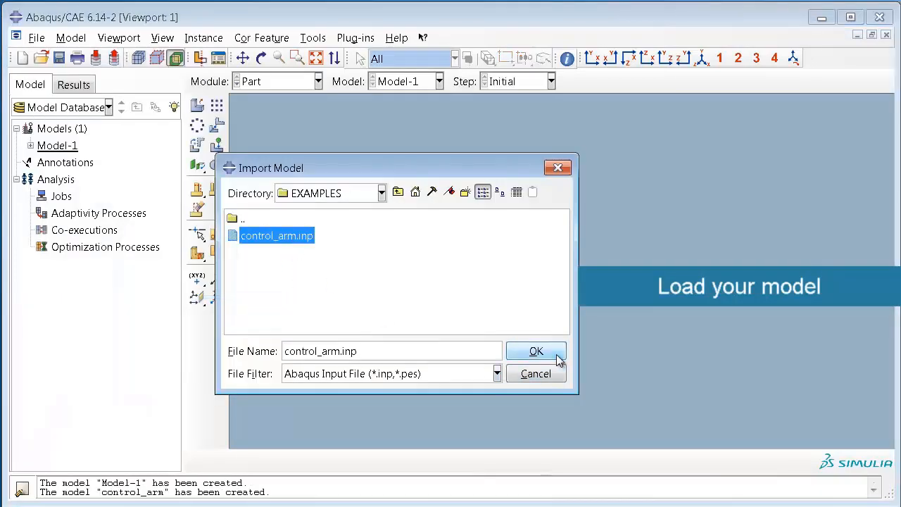
Import control_arm.inp and review load CFORCE-1 without changing it.
{"action": "left_click", "coordinate": [535, 352]}
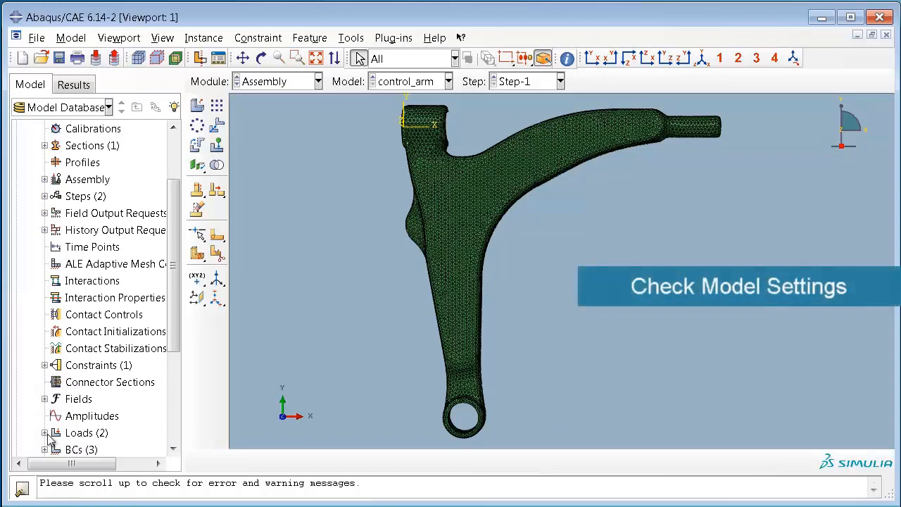
{"action": "left_click", "coordinate": [88, 431]}
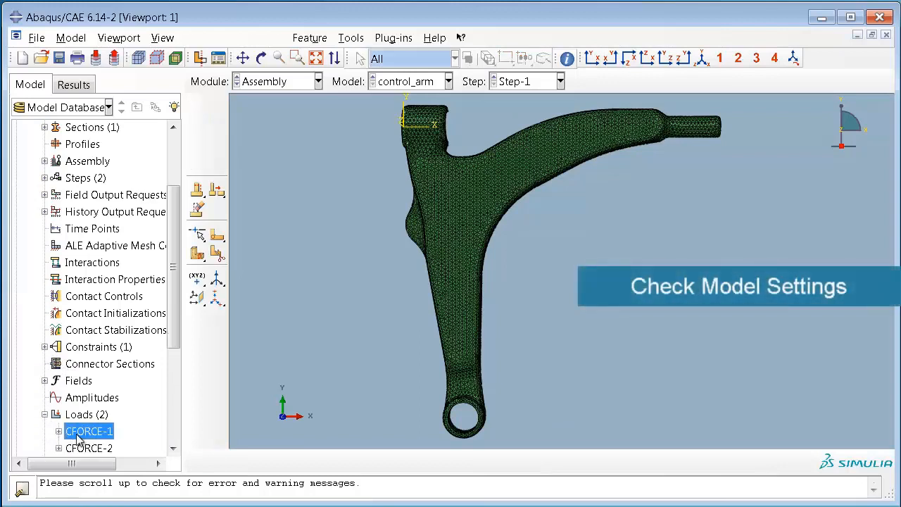
{"action": "double_click", "coordinate": [89, 430]}
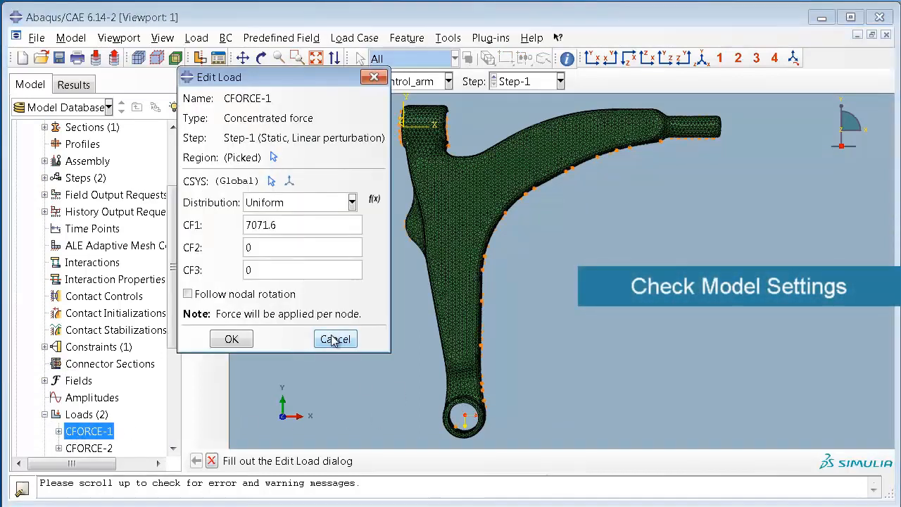
{"action": "left_click", "coordinate": [335, 338]}
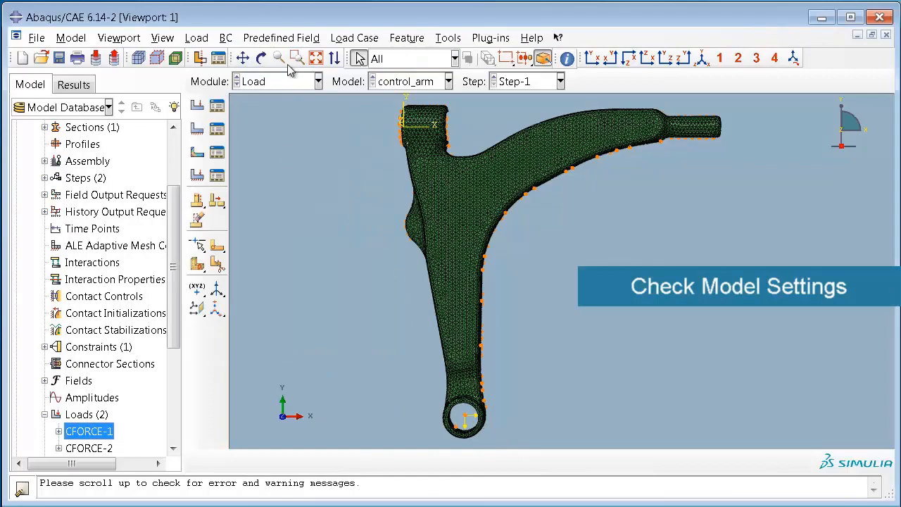
In the Optimization module, start a topology task named Maximize Stiffness.
{"action": "left_click", "coordinate": [261, 58]}
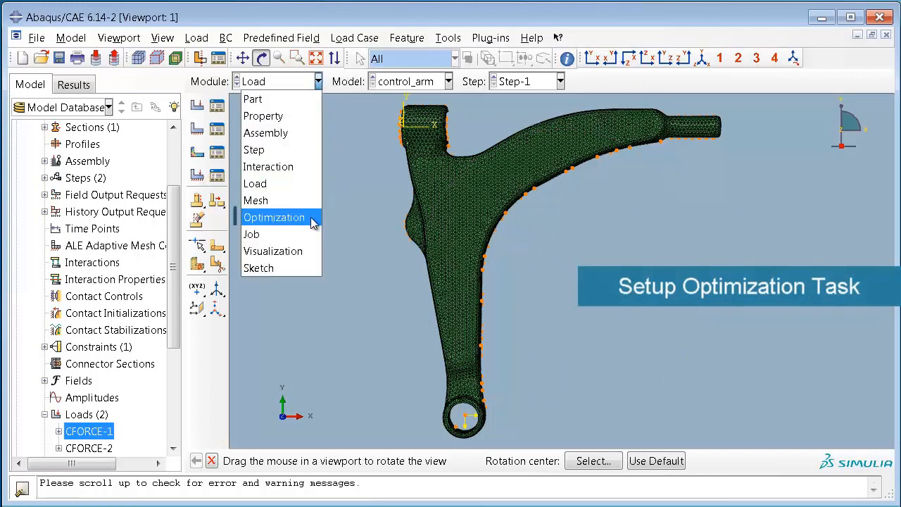
{"action": "mouse_move", "coordinate": [274, 217]}
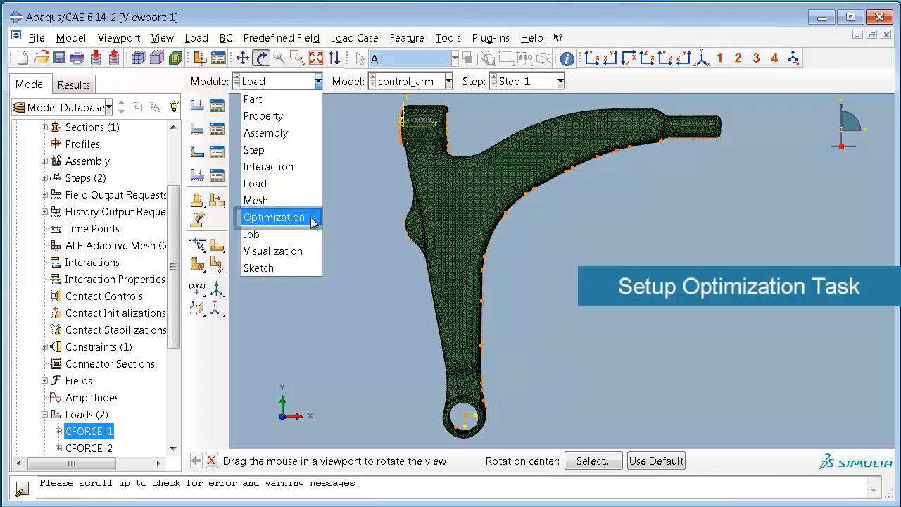
{"action": "left_click", "coordinate": [273, 217]}
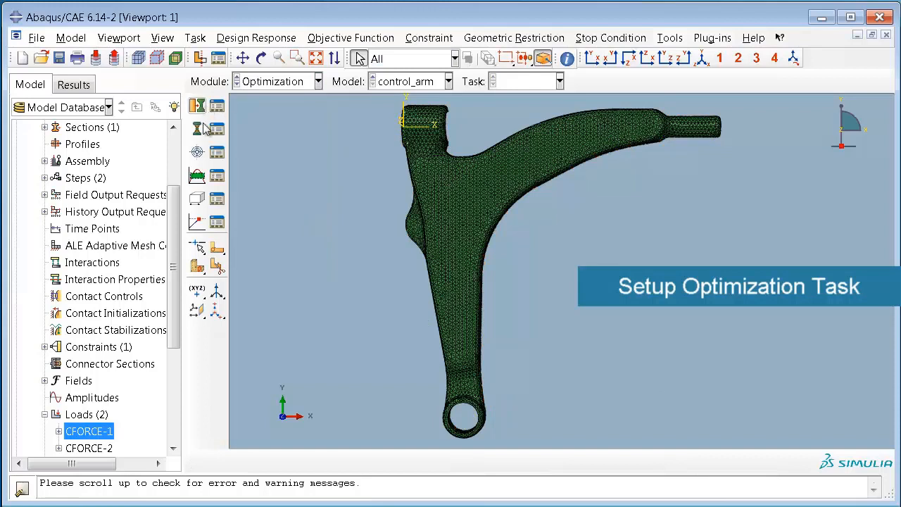
{"action": "scroll", "scroll_direction": "down", "scroll_amount": 3}
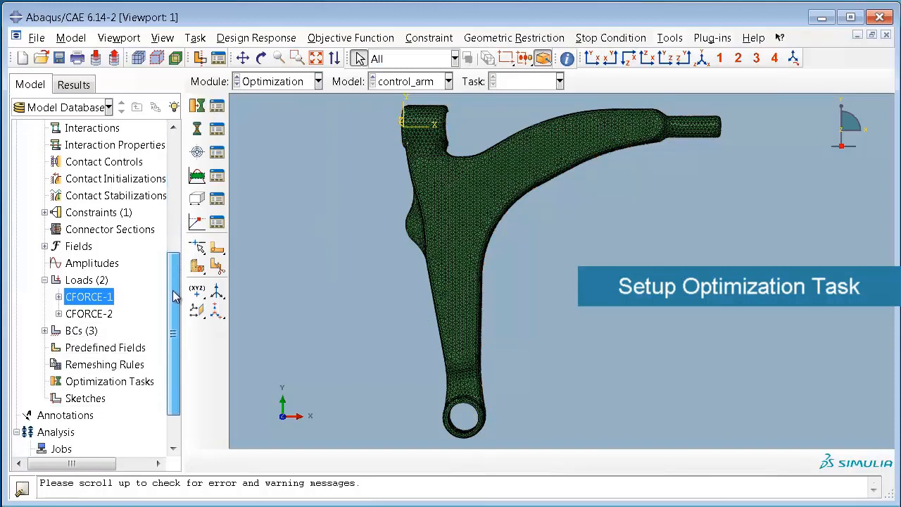
{"action": "right_click", "coordinate": [110, 380]}
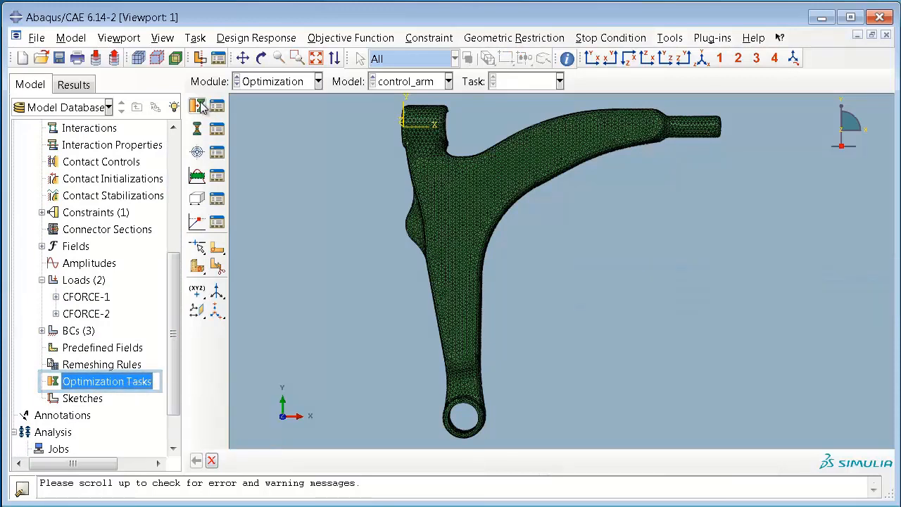
{"action": "left_click", "coordinate": [197, 105]}
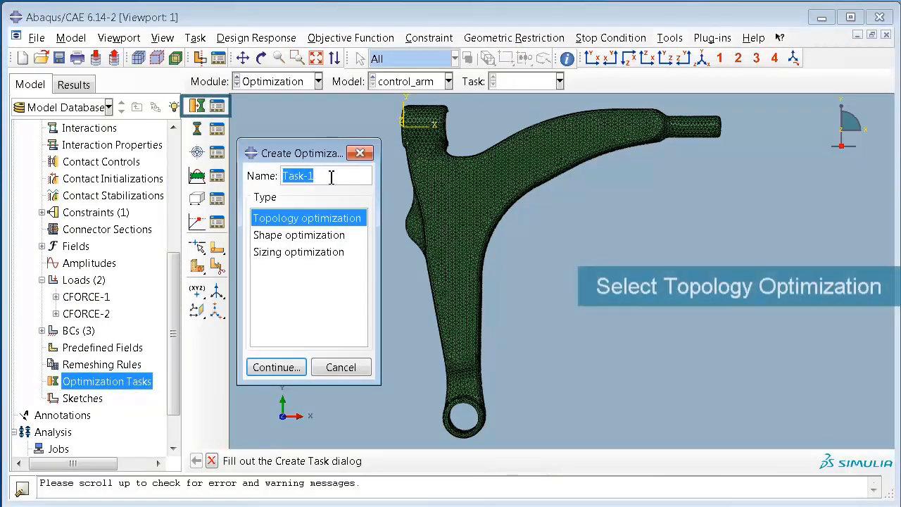
{"action": "type", "text": "Maximize"}
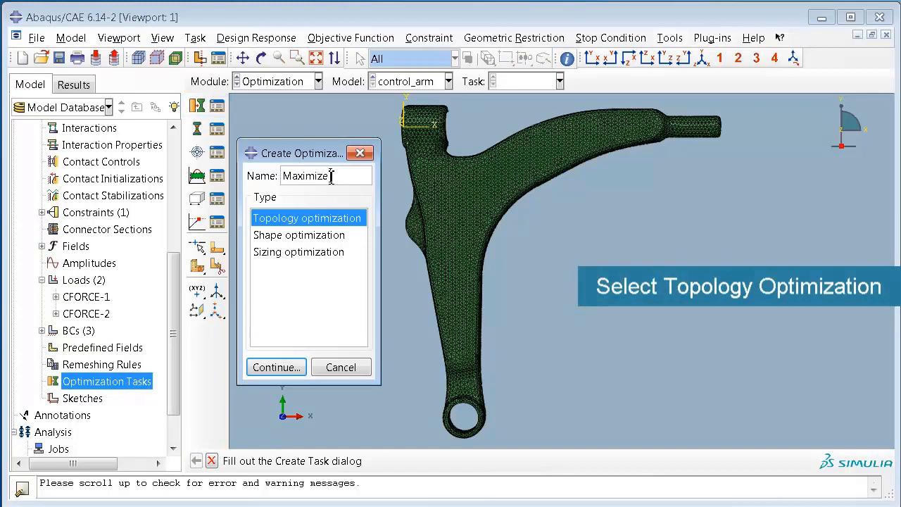
{"action": "type", "text": "Stiffness"}
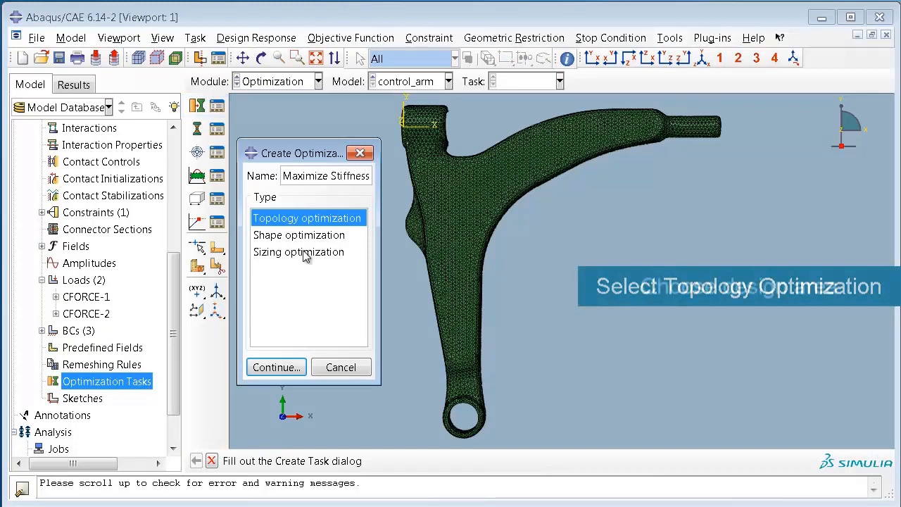
Create the task on DESIGN_ELEMENTS with condition-based optimization in the Advanced settings.
{"action": "left_click", "coordinate": [276, 366]}
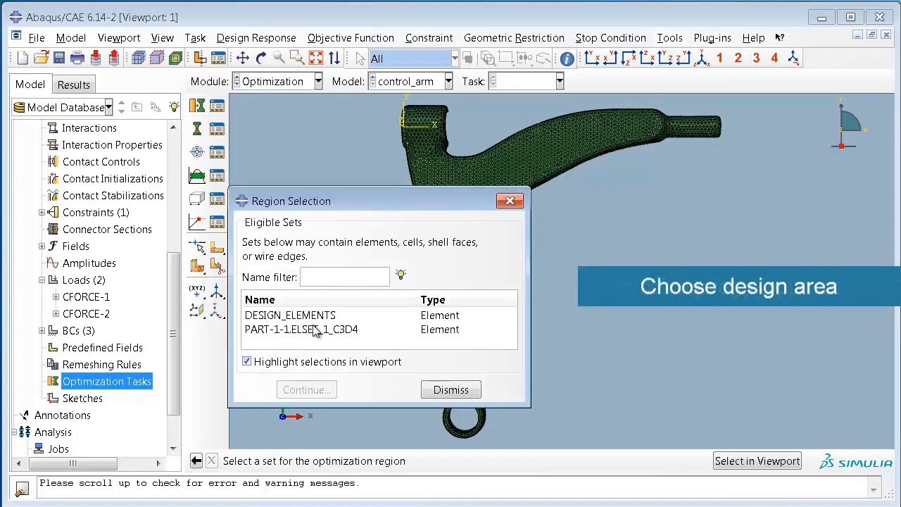
{"action": "left_click", "coordinate": [290, 315]}
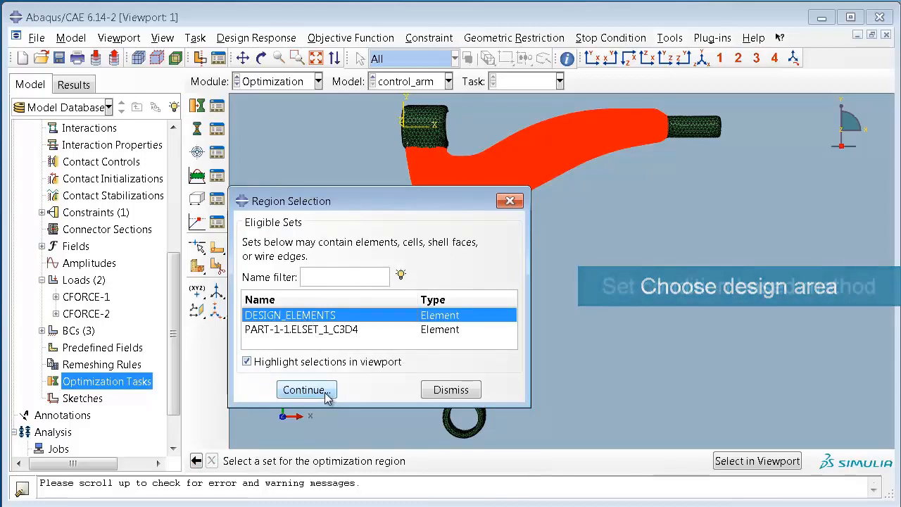
{"action": "left_click", "coordinate": [305, 389]}
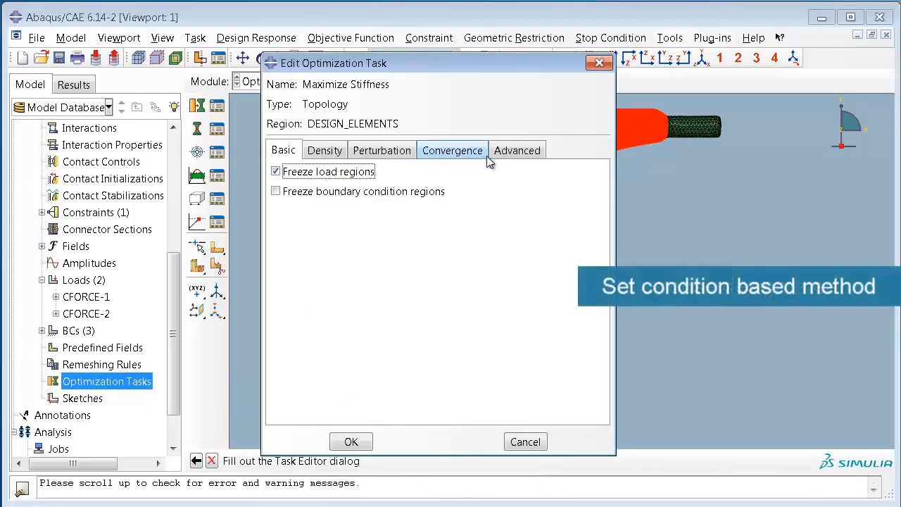
{"action": "left_click", "coordinate": [516, 149]}
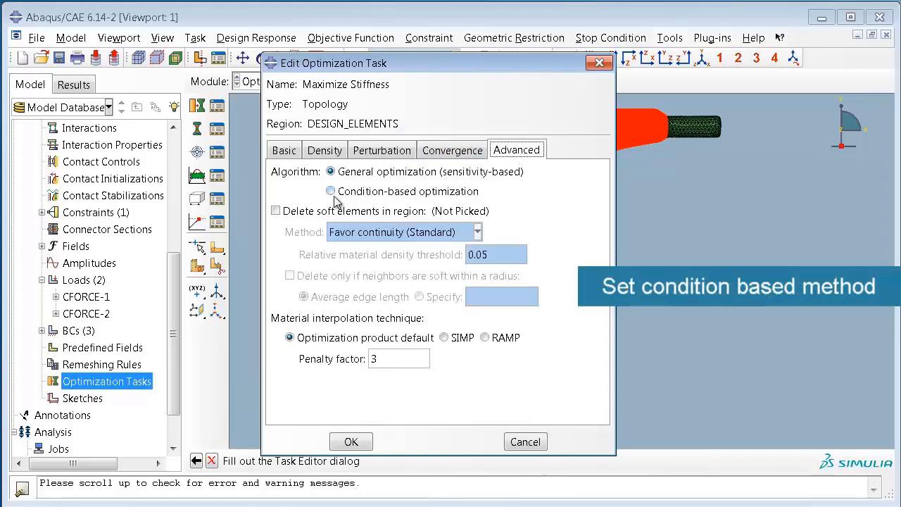
{"action": "left_click", "coordinate": [329, 191]}
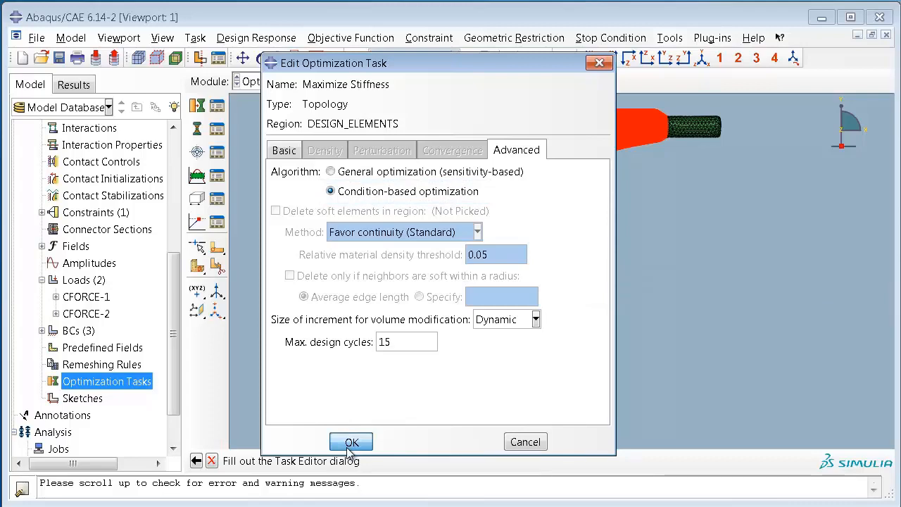
{"action": "left_click", "coordinate": [351, 442]}
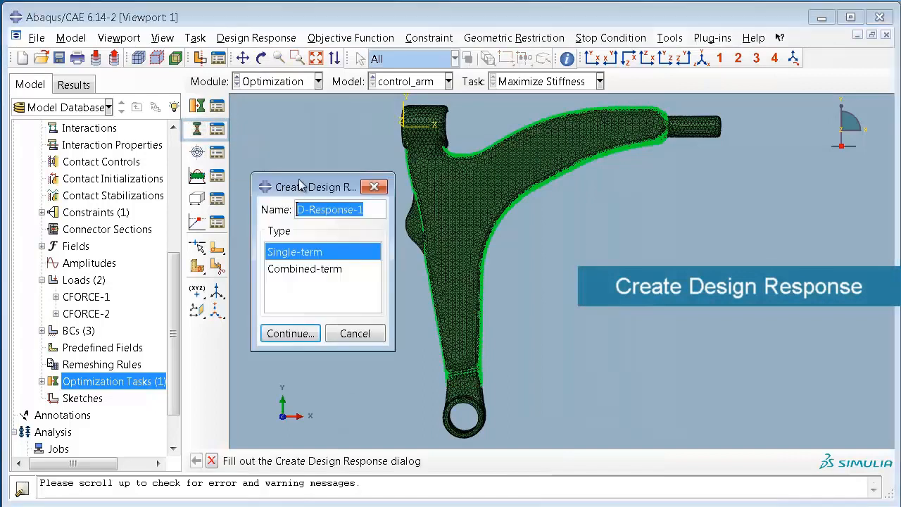
Add a single-term Strain Energy design response over the whole model.
{"action": "type", "text": "S"}
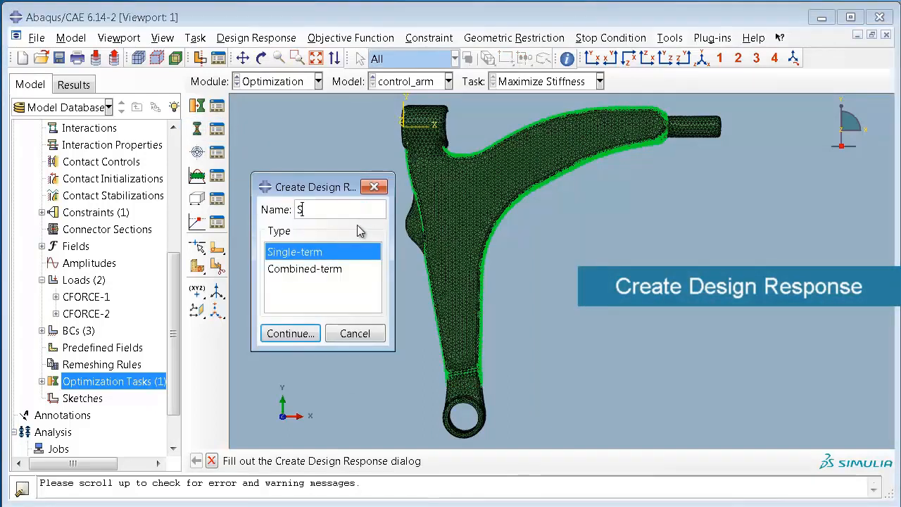
{"action": "type", "text": "train E"}
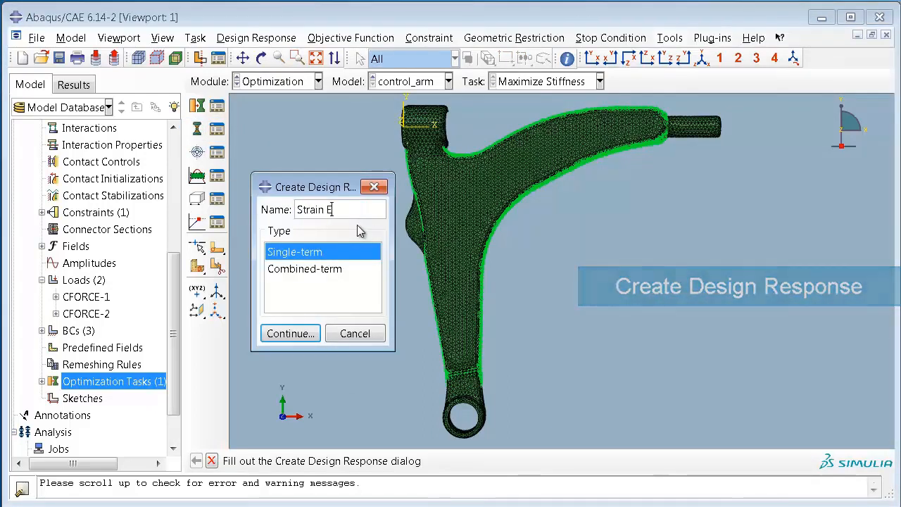
{"action": "type", "text": "nergy"}
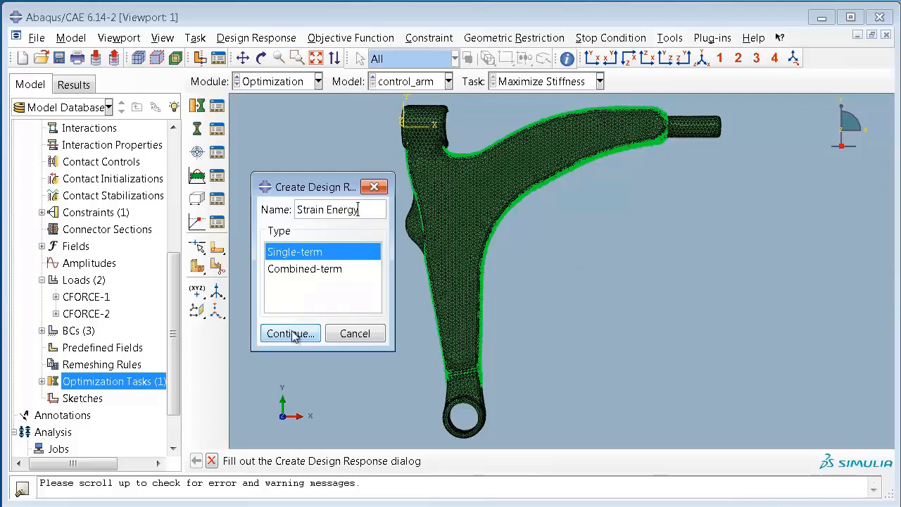
{"action": "left_click", "coordinate": [290, 332]}
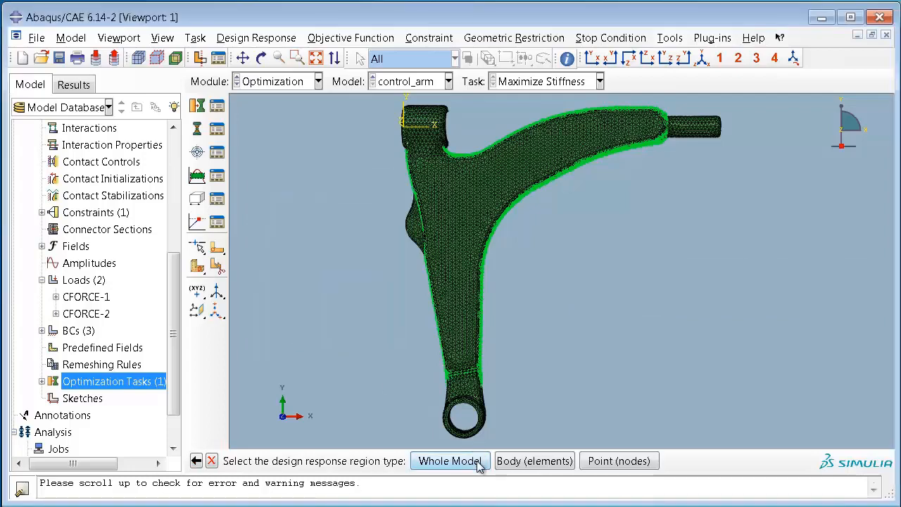
{"action": "left_click", "coordinate": [450, 461]}
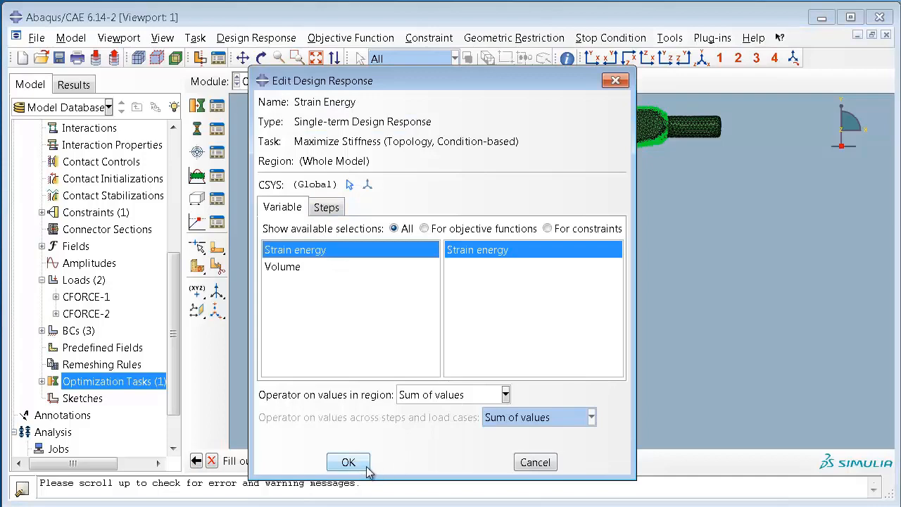
{"action": "left_click", "coordinate": [348, 462]}
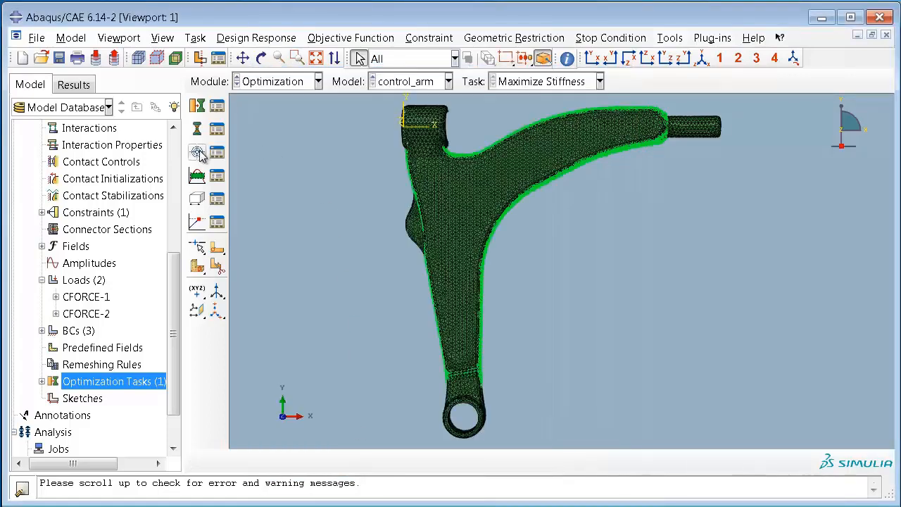
Add a second single-term design response named Volume for the Volume variable.
{"action": "left_click", "coordinate": [197, 152]}
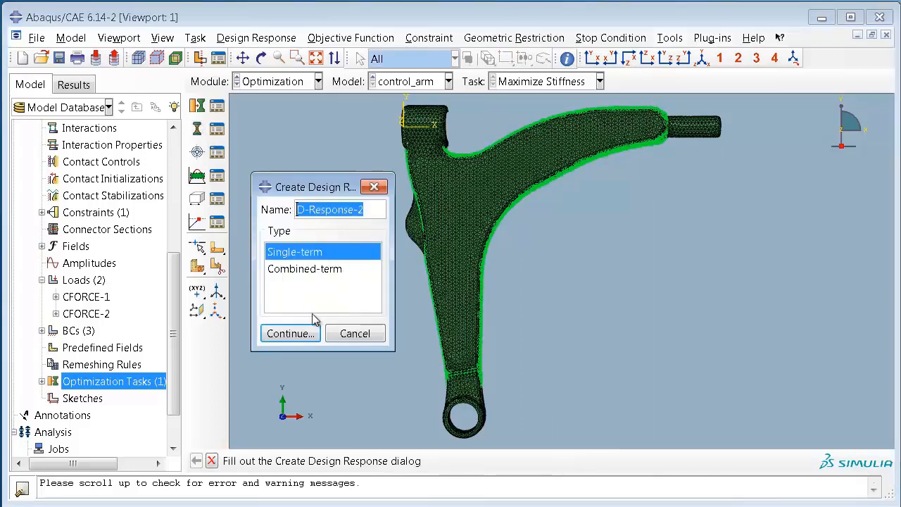
{"action": "type", "text": "Volume"}
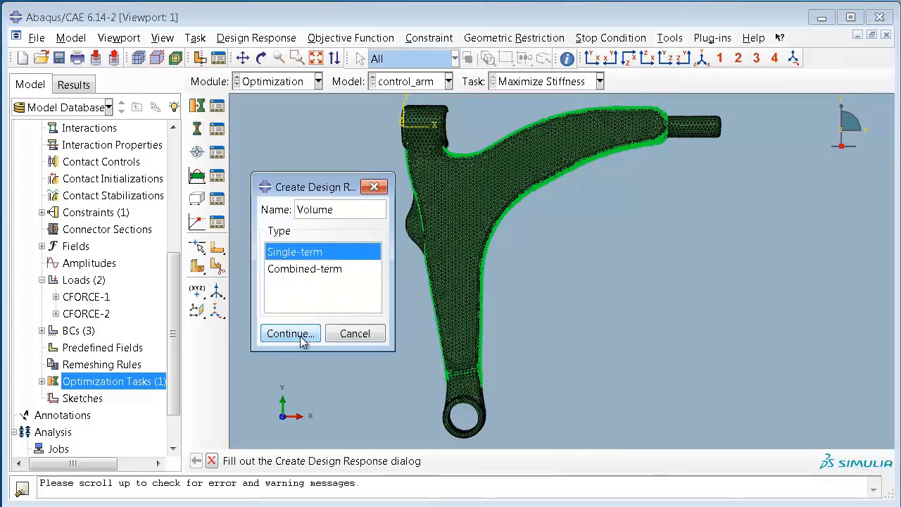
{"action": "left_click", "coordinate": [290, 332]}
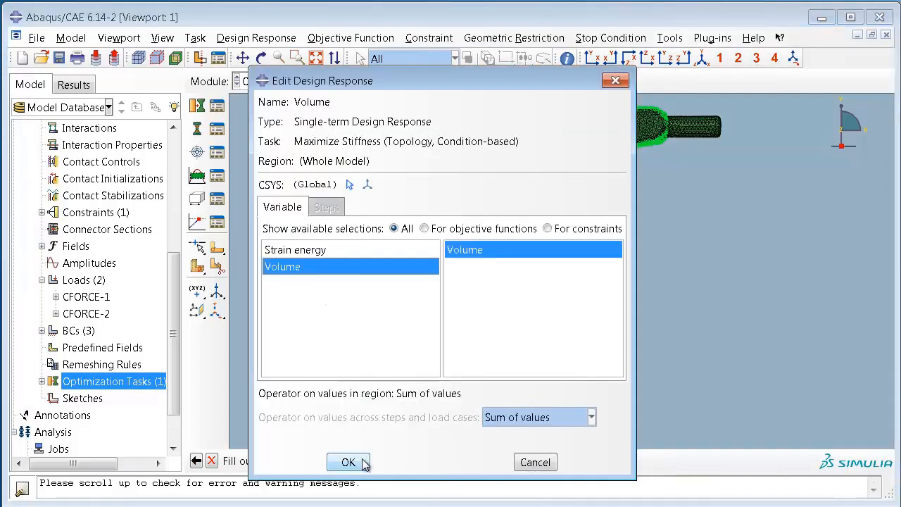
{"action": "left_click", "coordinate": [347, 462]}
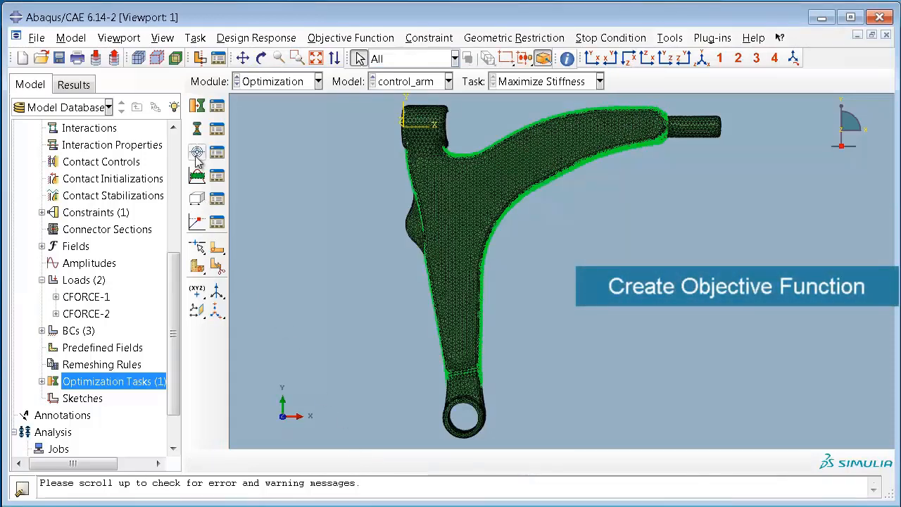
{"action": "mouse_move", "coordinate": [197, 152]}
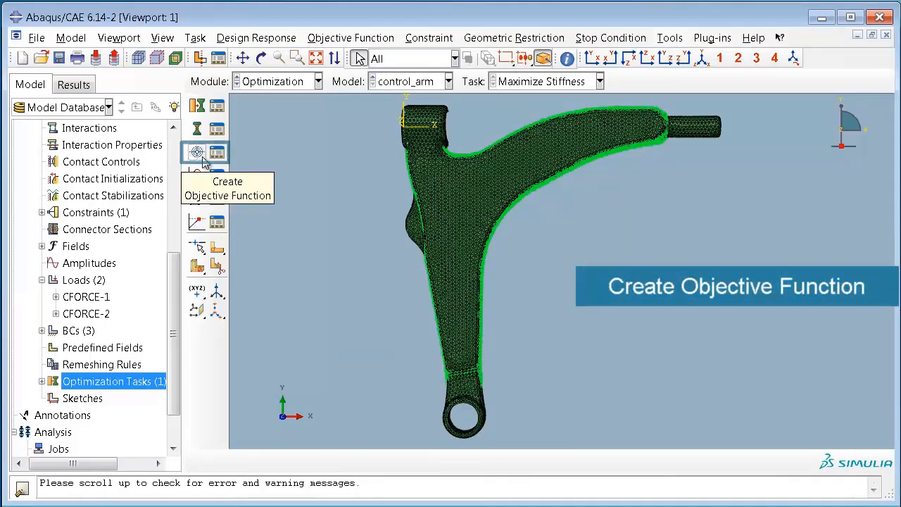
Add objective Minimize Strain Energy that minimizes the Strain Energy response.
{"action": "left_click", "coordinate": [197, 152]}
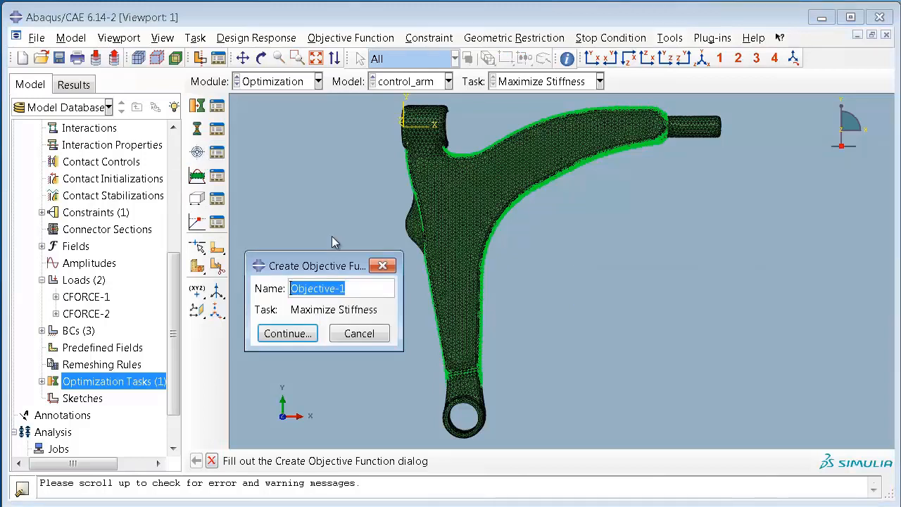
{"action": "type", "text": "Minimize"}
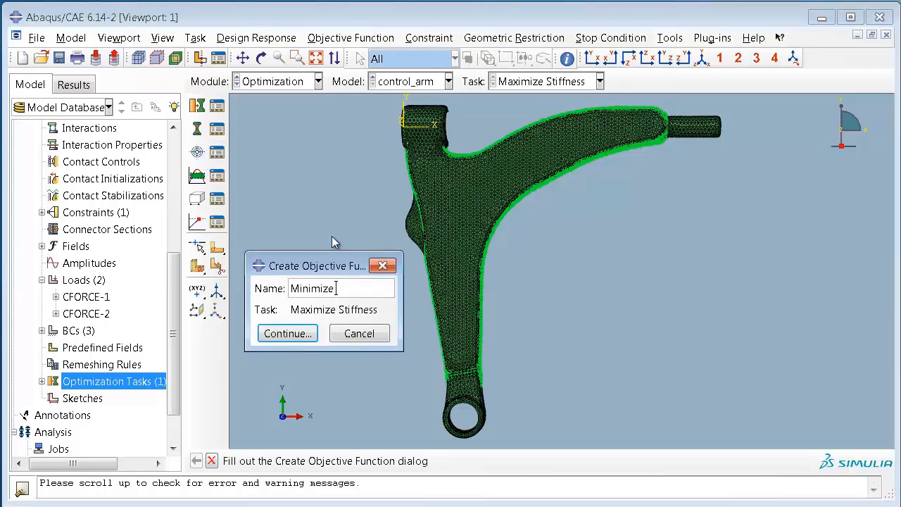
{"action": "type", "text": "Strain Energy"}
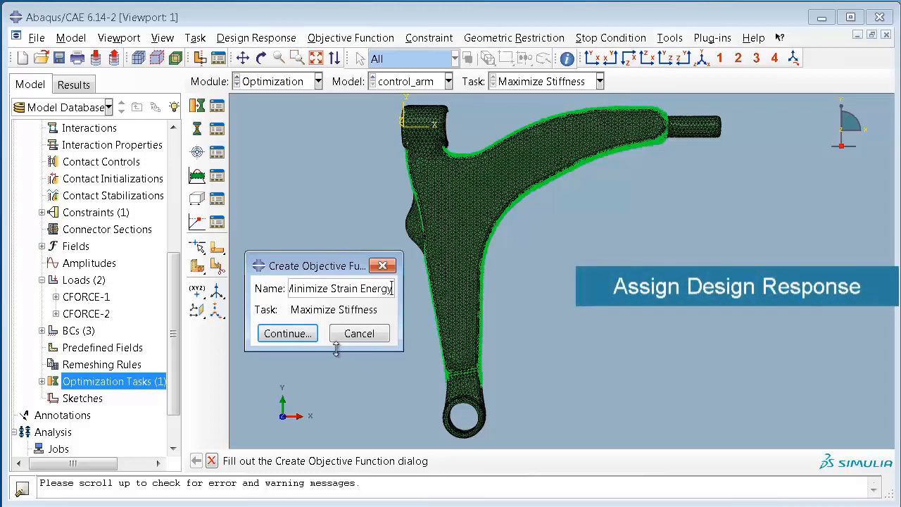
{"action": "left_click", "coordinate": [287, 332]}
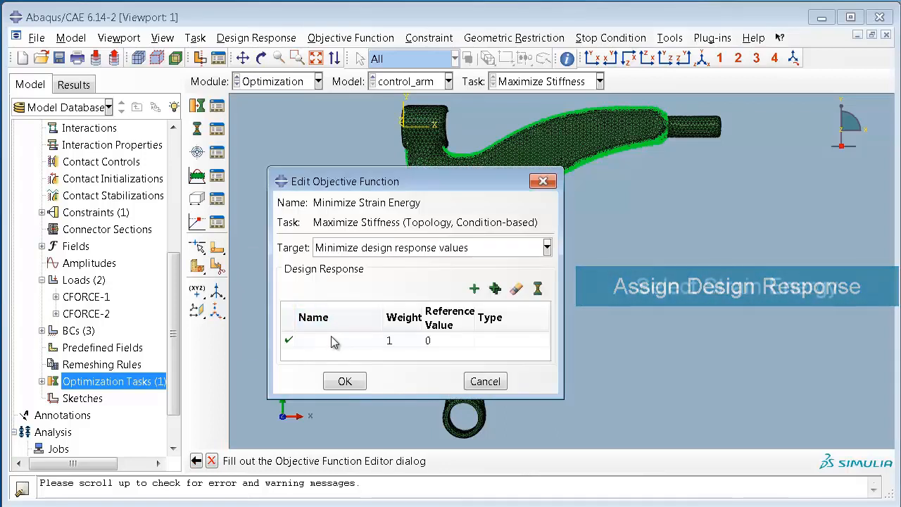
{"action": "left_click", "coordinate": [331, 339]}
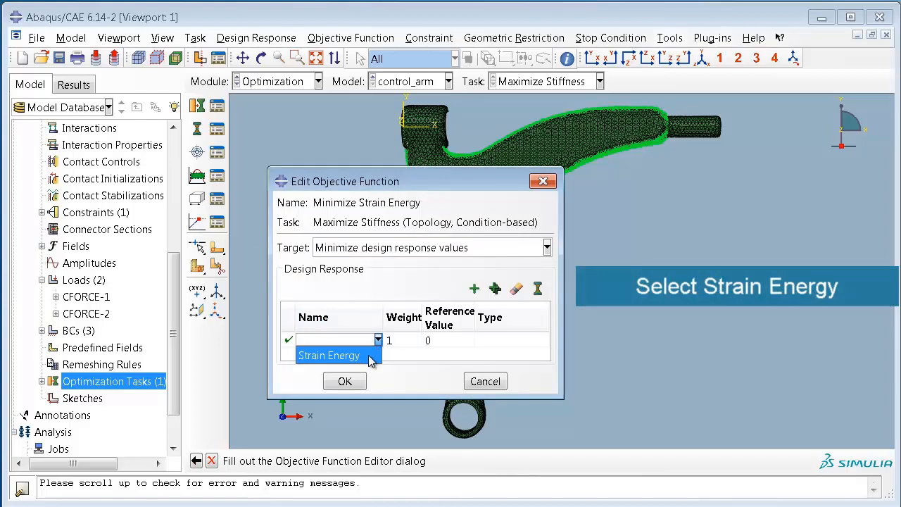
{"action": "left_click", "coordinate": [329, 355]}
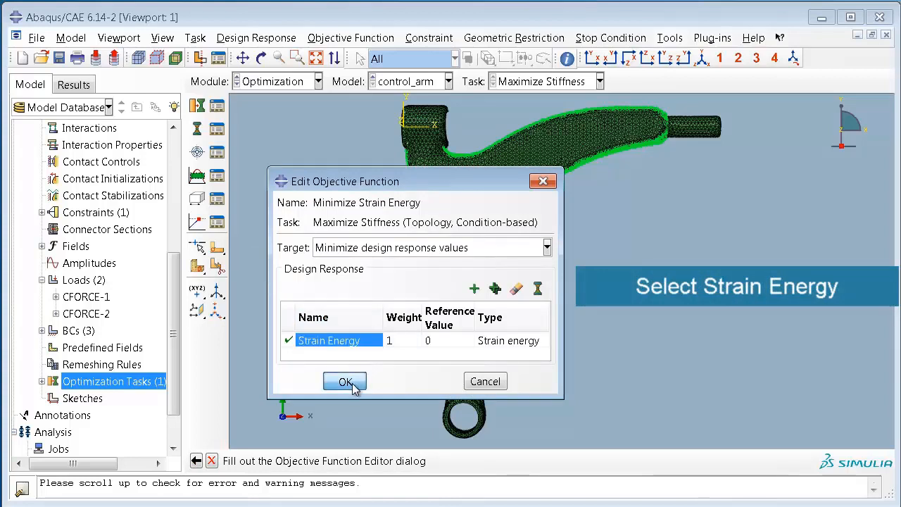
{"action": "left_click", "coordinate": [343, 380]}
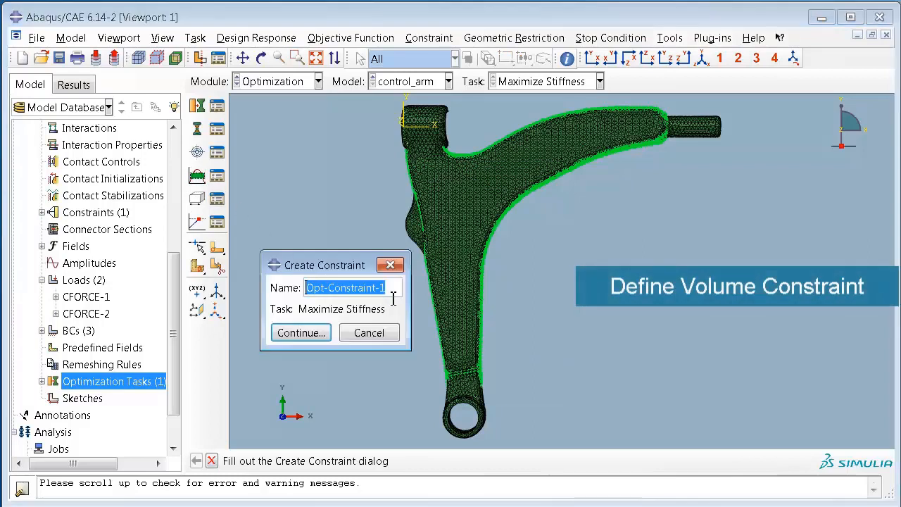
Add Volume Constraint limiting the Volume response to a fraction of its initial value.
{"action": "type", "text": "Volume"}
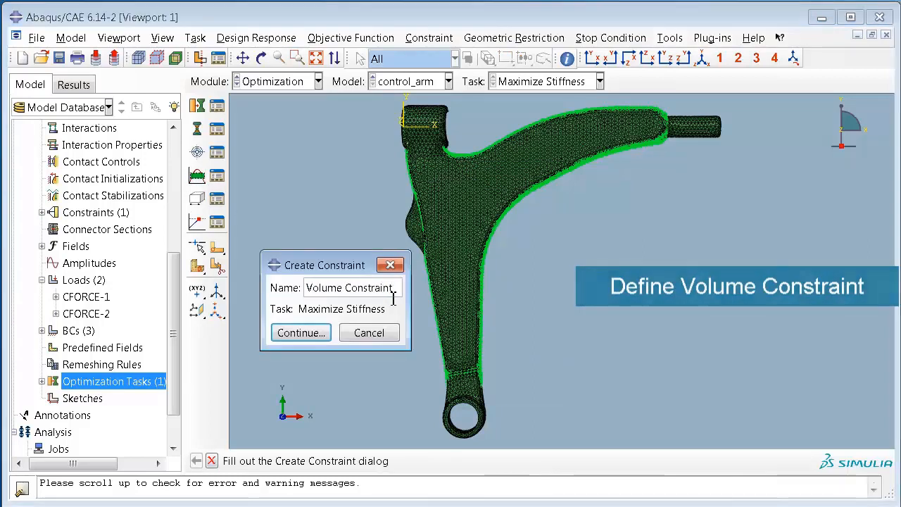
{"action": "left_click", "coordinate": [302, 332]}
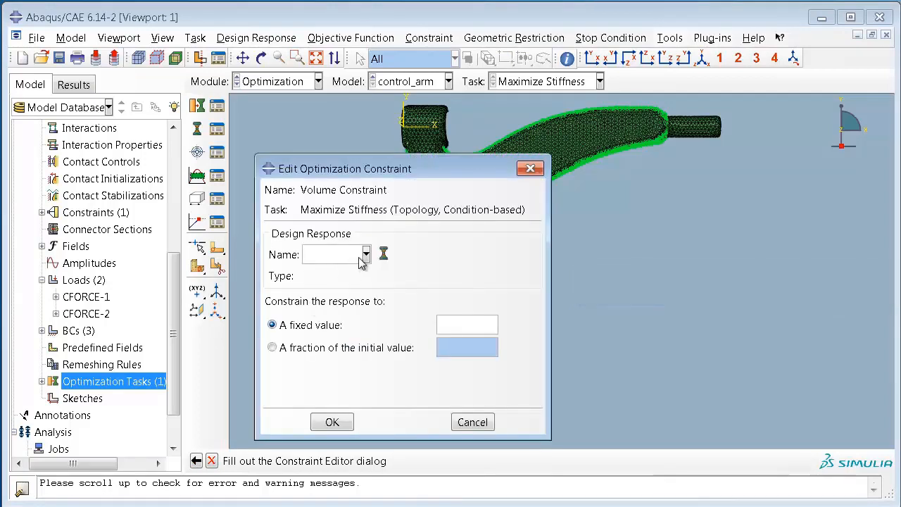
{"action": "left_click", "coordinate": [273, 346]}
{"action": "type", "text": "0"}
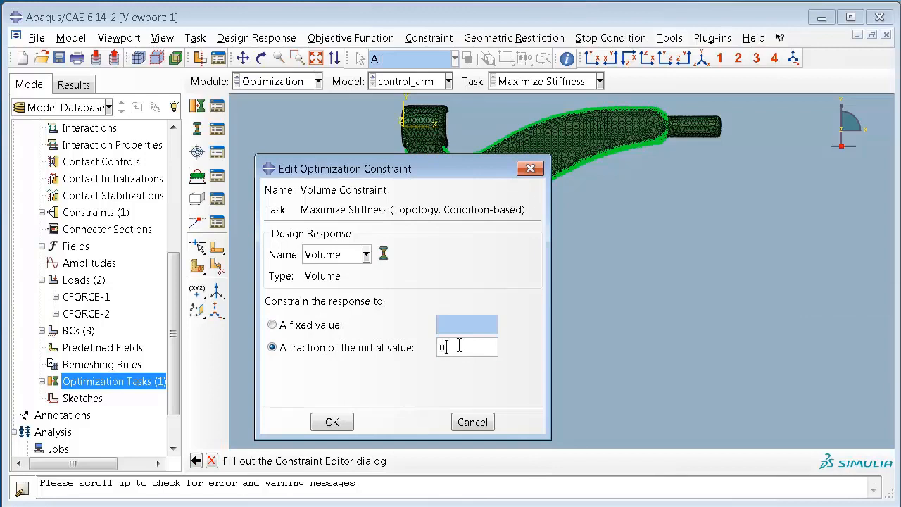
{"action": "left_click", "coordinate": [333, 422]}
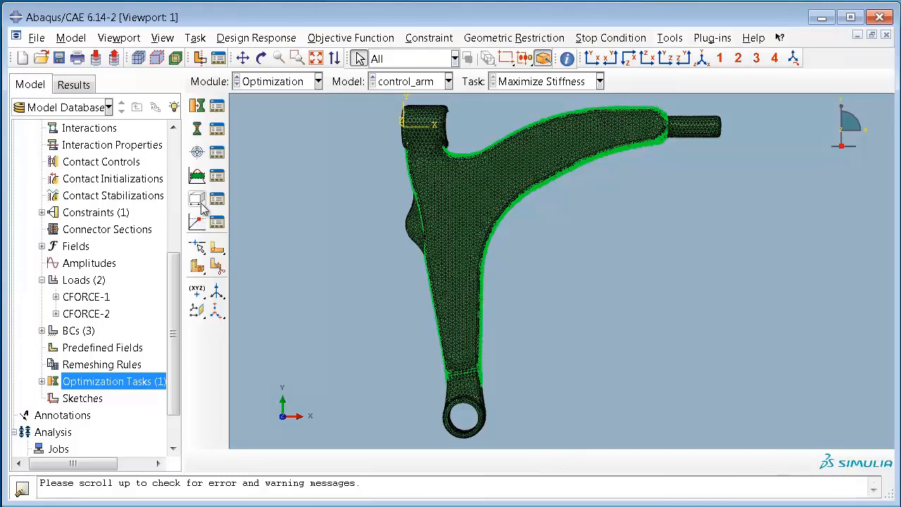
{"action": "mouse_move", "coordinate": [197, 198]}
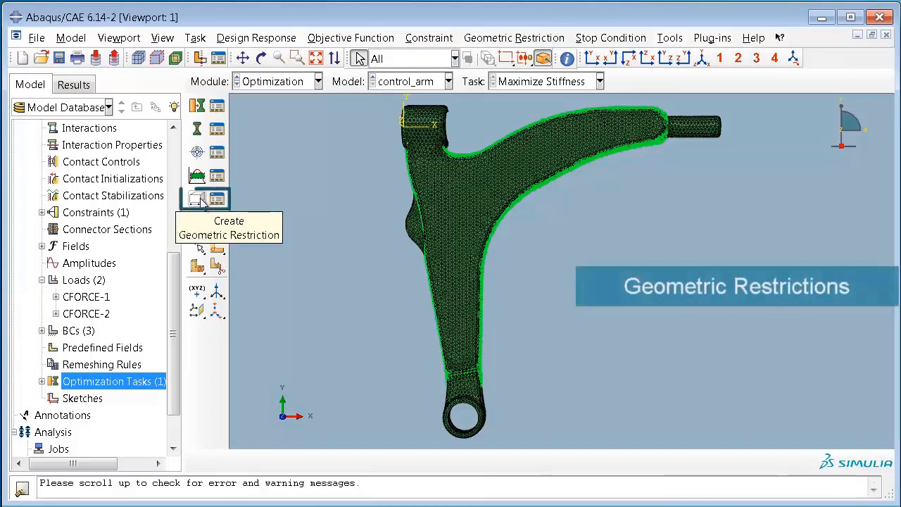
Add a demold-control restriction on DESIGN_ELEMENTS with pull vector (0,0,1).
{"action": "left_click", "coordinate": [197, 199]}
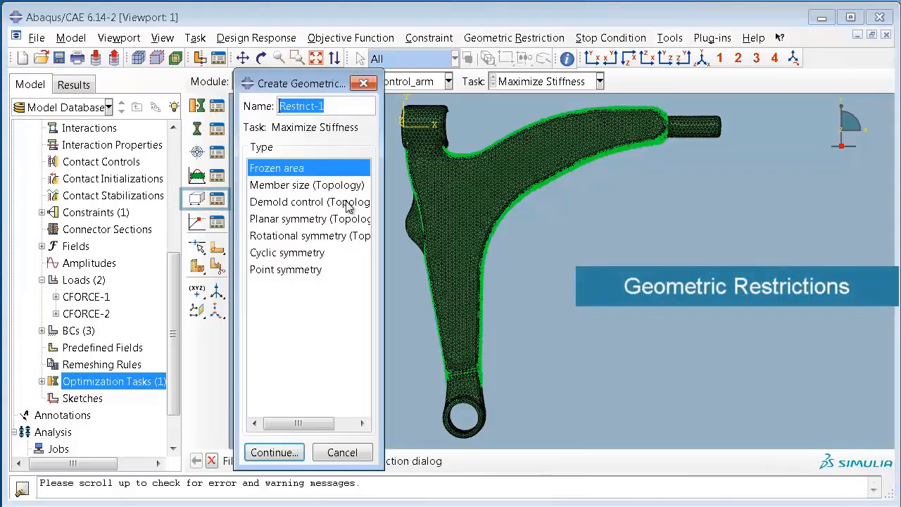
{"action": "left_click", "coordinate": [310, 202]}
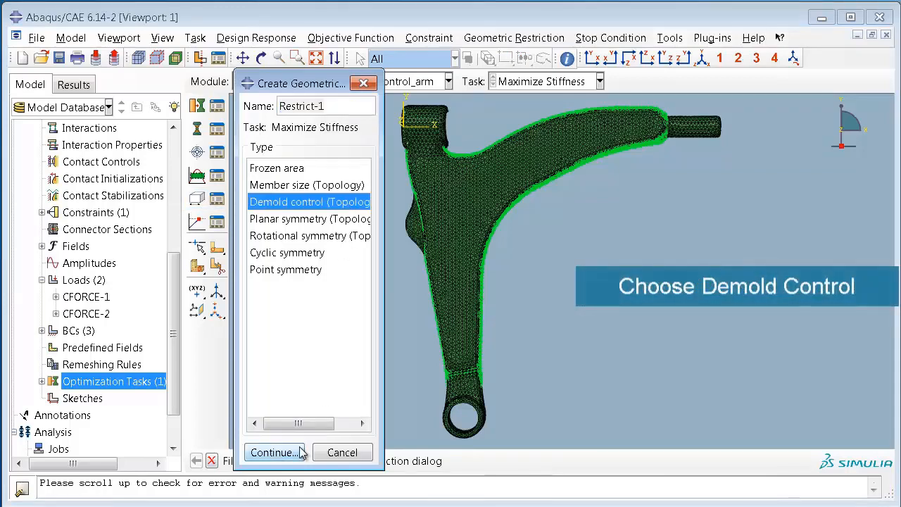
{"action": "left_click", "coordinate": [273, 451]}
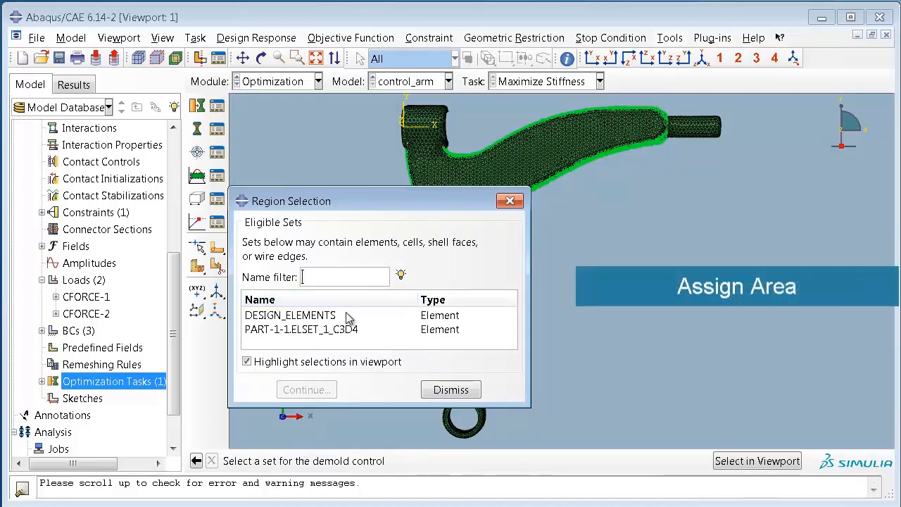
{"action": "left_click", "coordinate": [307, 388]}
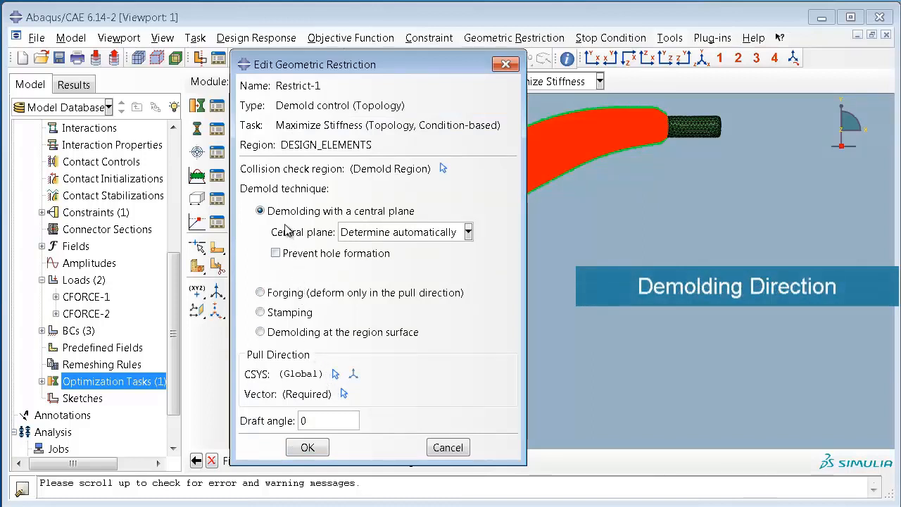
{"action": "mouse_move", "coordinate": [355, 406]}
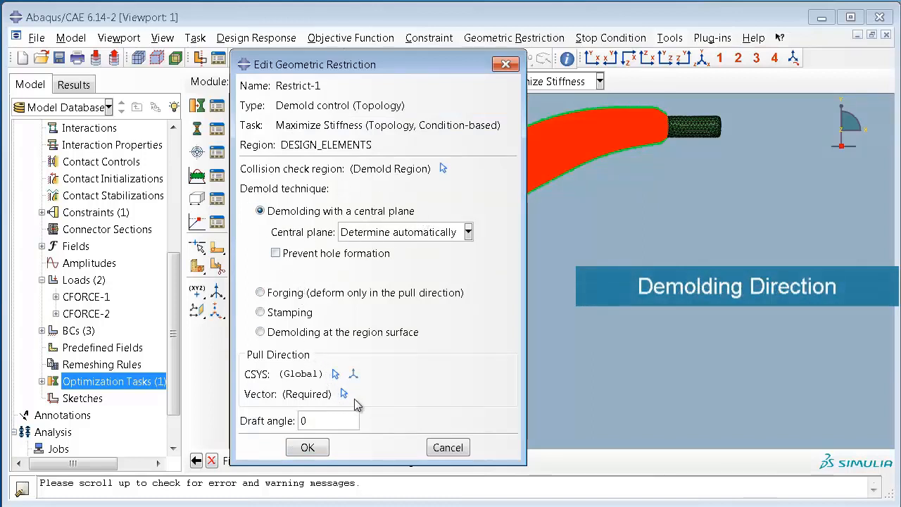
{"action": "left_click", "coordinate": [343, 394]}
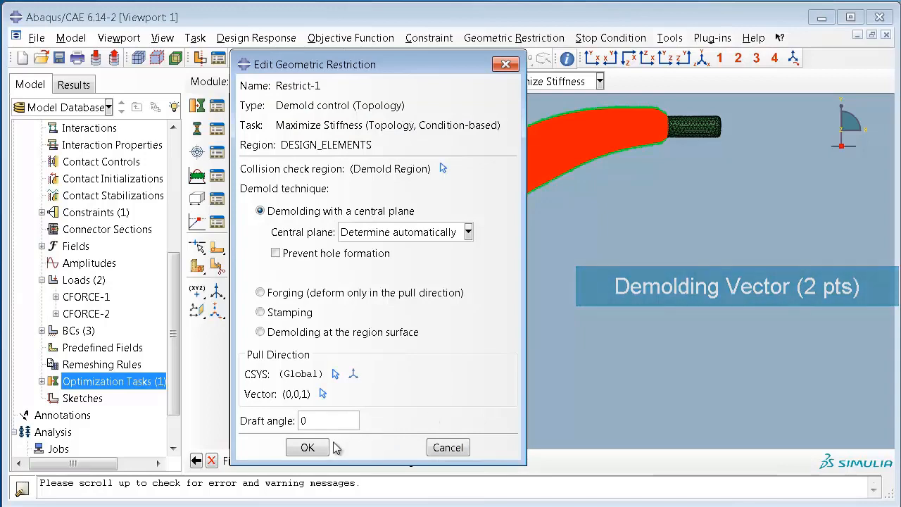
{"action": "left_click", "coordinate": [307, 447]}
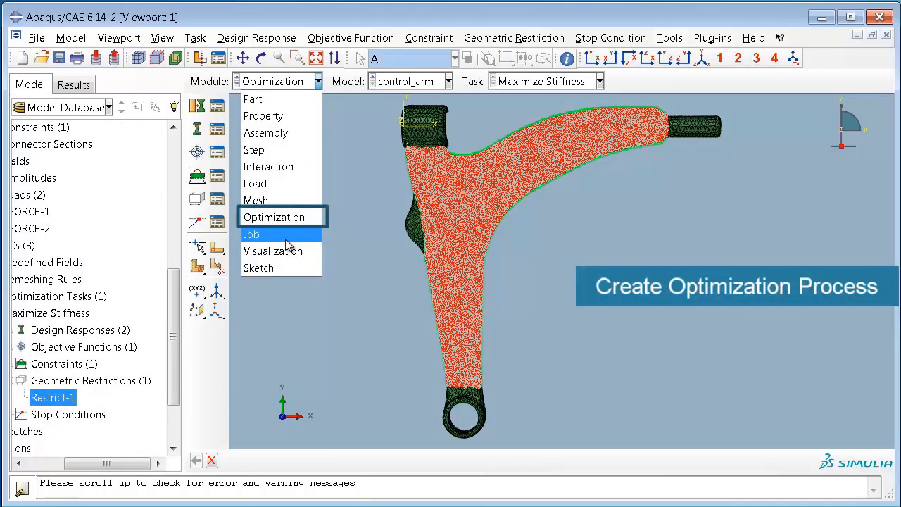
In the Job module, create an optimization process named Stiffness_optimization.
{"action": "left_click", "coordinate": [251, 233]}
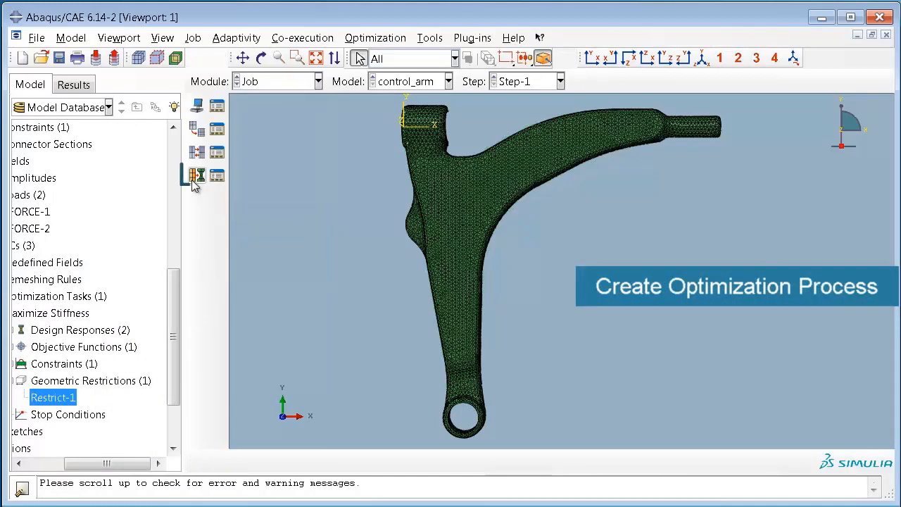
{"action": "scroll", "scroll_direction": "down", "scroll_amount": 3}
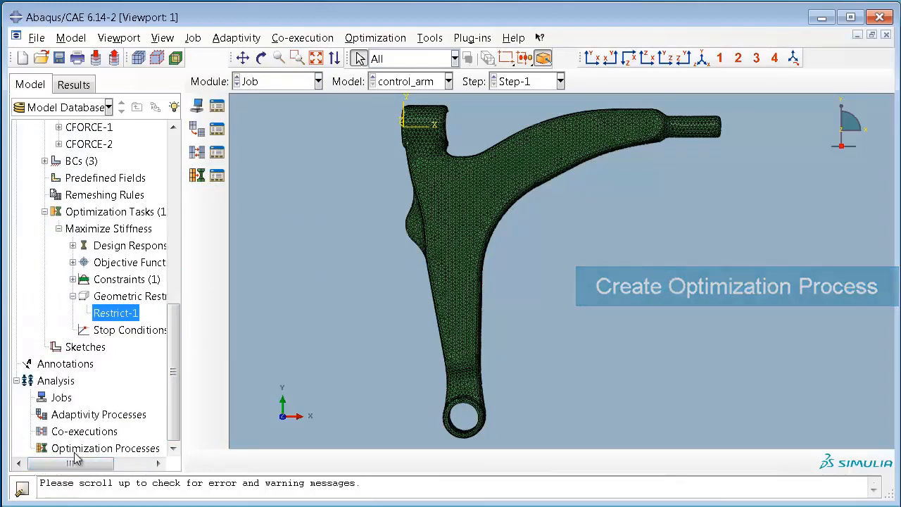
{"action": "right_click", "coordinate": [104, 448]}
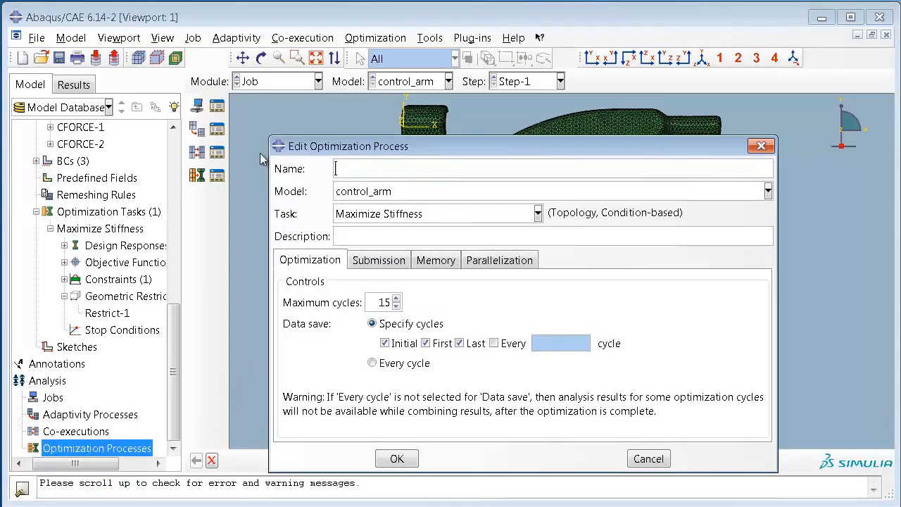
{"action": "type", "text": "Stiff"}
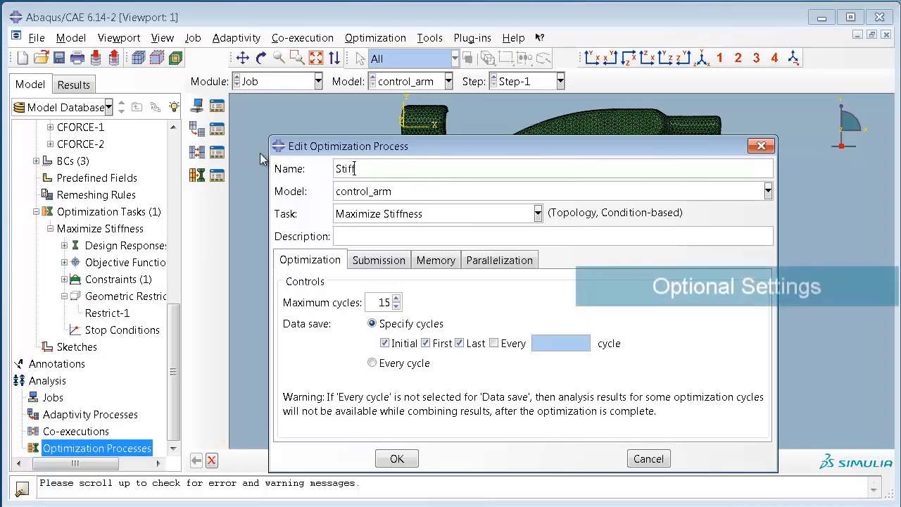
{"action": "type", "text": "ness"}
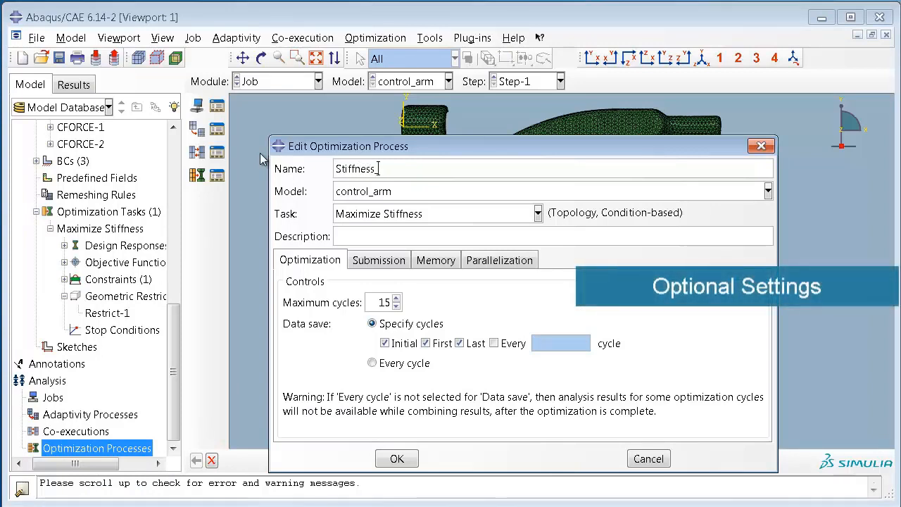
{"action": "type", "text": "_optimization"}
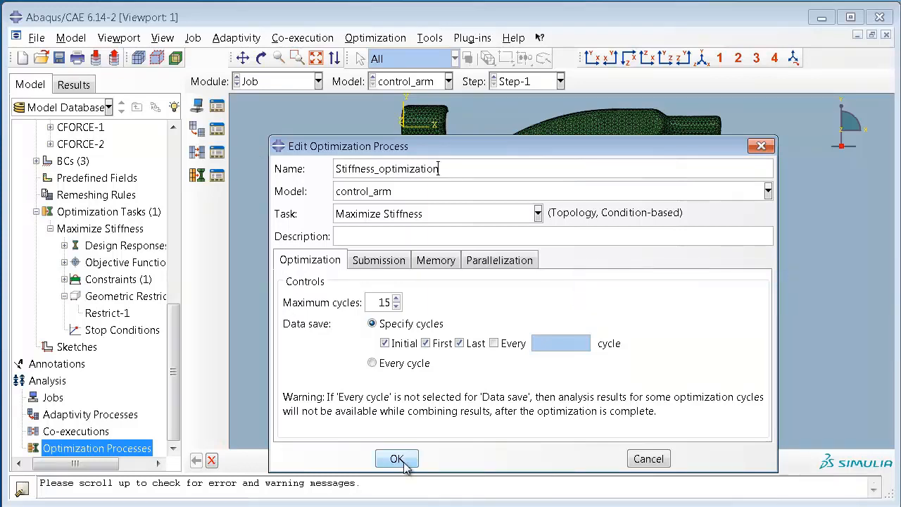
{"action": "left_click", "coordinate": [397, 459]}
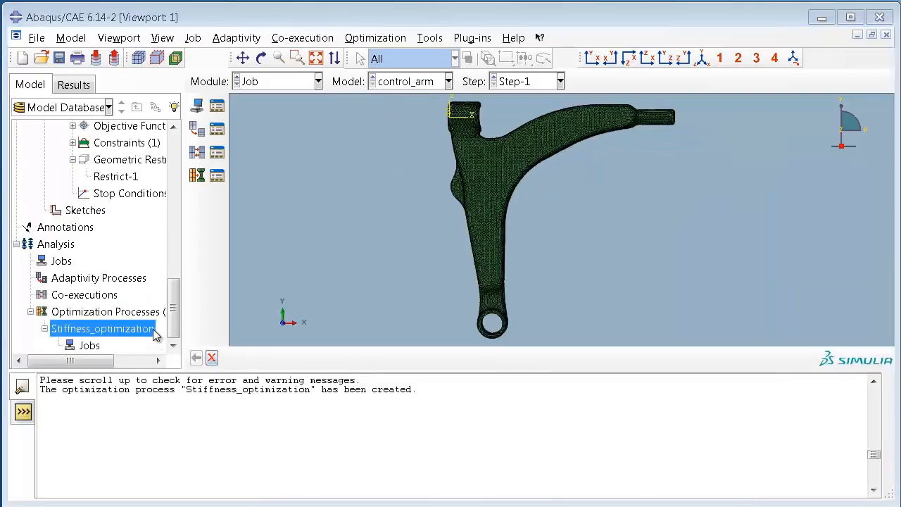
Submit Stiffness_optimization and let its 15 cycle jobs run to completion.
{"action": "right_click", "coordinate": [101, 328]}
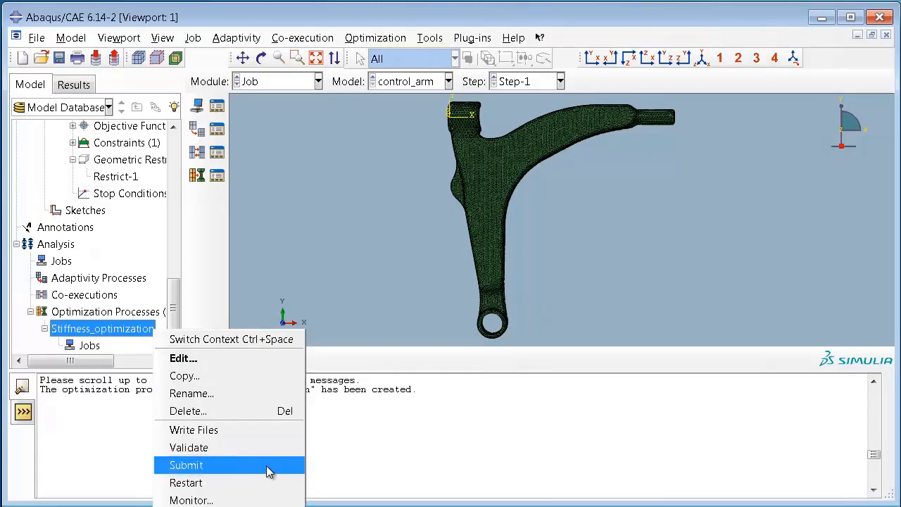
{"action": "left_click", "coordinate": [186, 464]}
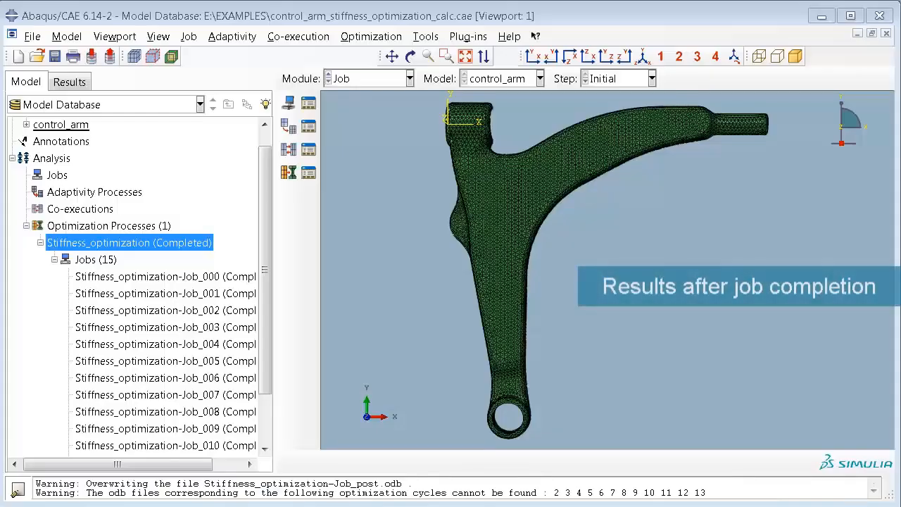
{"action": "mouse_move", "coordinate": [129, 242]}
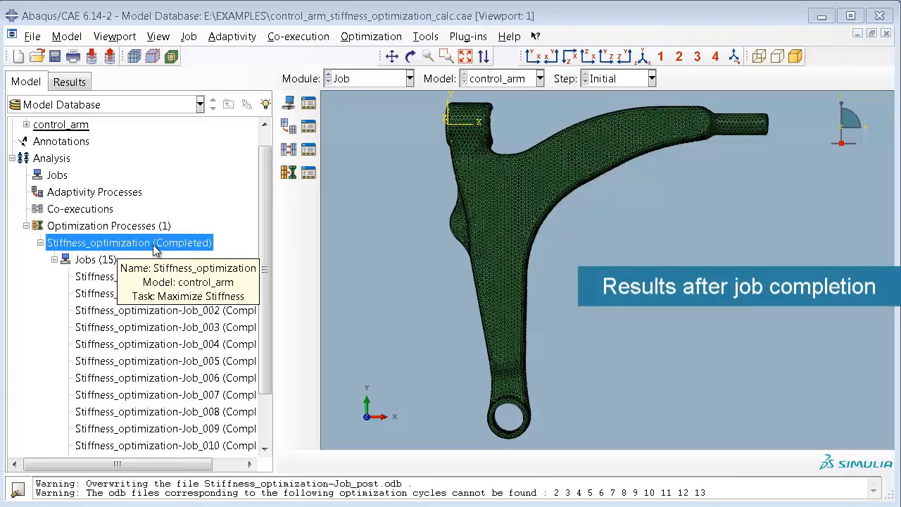
Combine the optimization results for all cycles and wait for successful completion.
{"action": "right_click", "coordinate": [129, 242]}
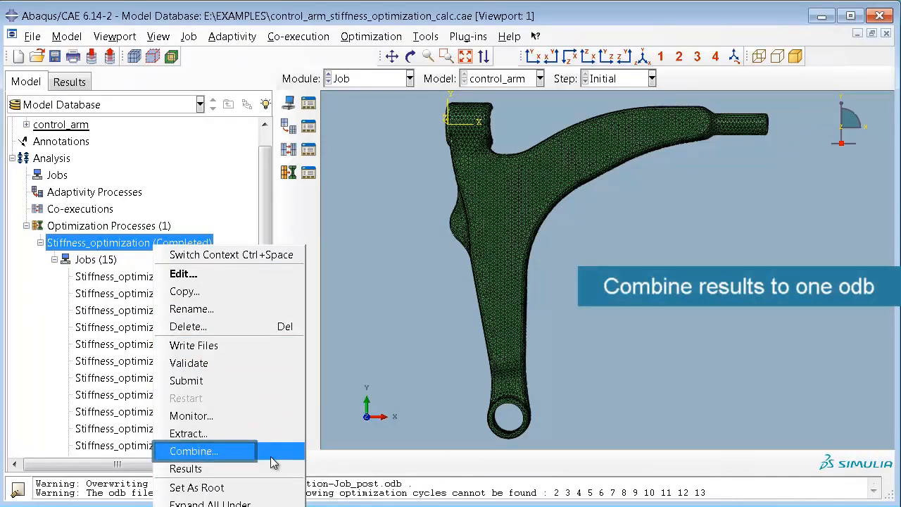
{"action": "left_click", "coordinate": [195, 450]}
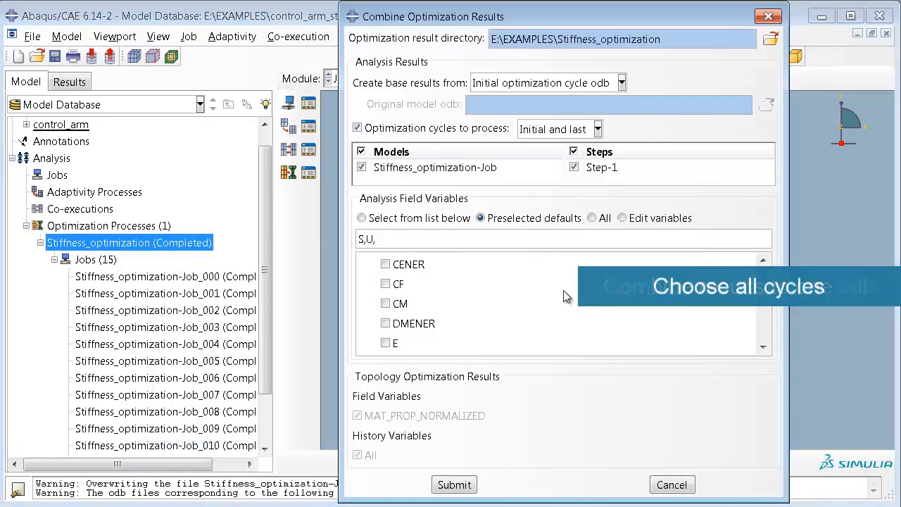
{"action": "left_click", "coordinate": [596, 129]}
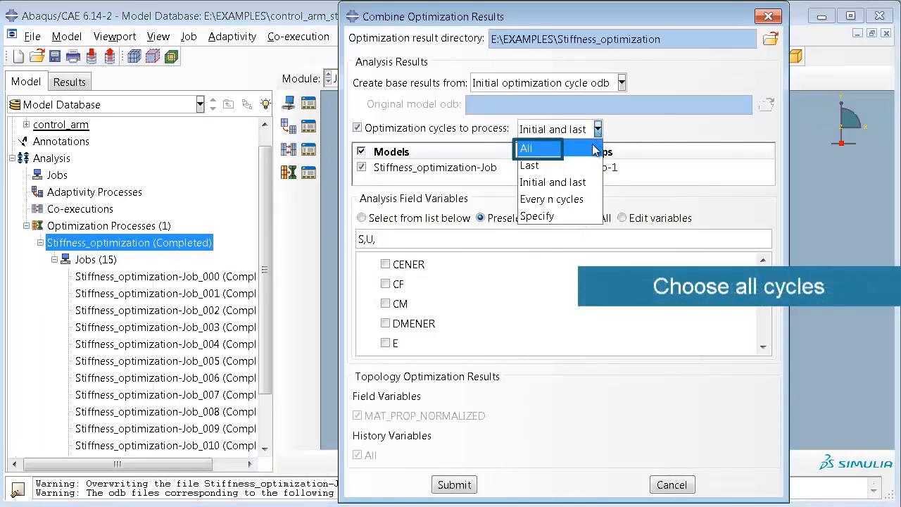
{"action": "left_click", "coordinate": [527, 150]}
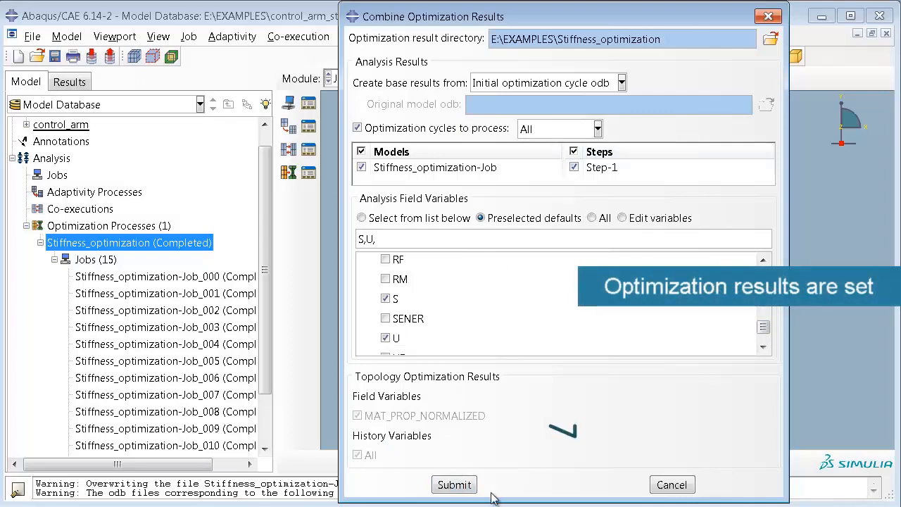
{"action": "left_click", "coordinate": [453, 484]}
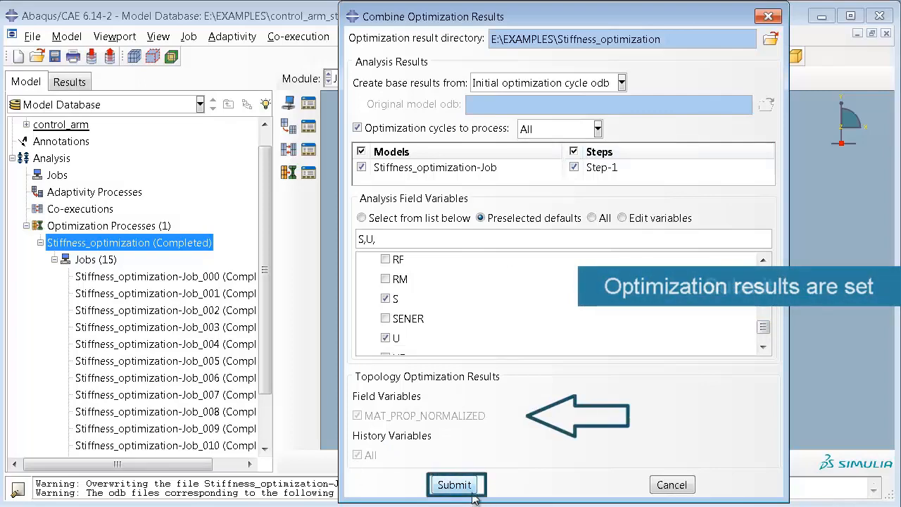
{"action": "left_click", "coordinate": [453, 484]}
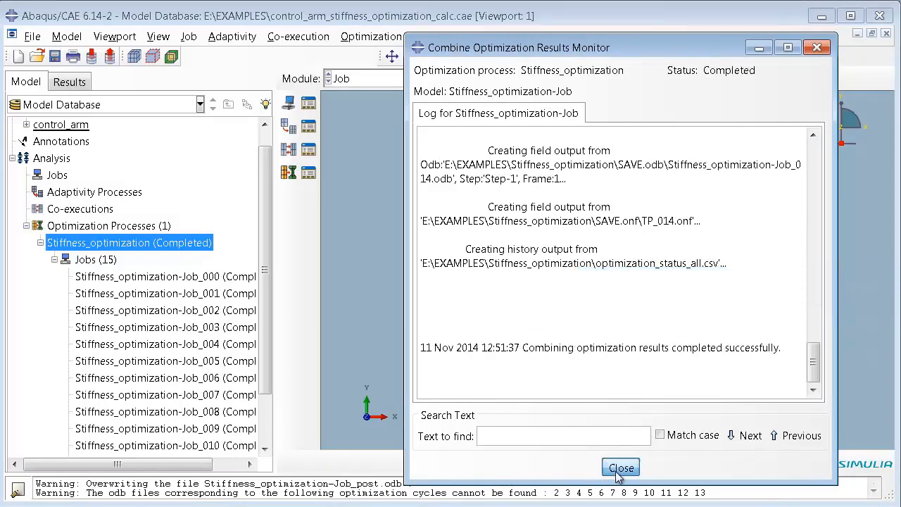
View the combined results as MAT_PROP_NORMALIZED with soft elements hidden.
{"action": "left_click", "coordinate": [619, 467]}
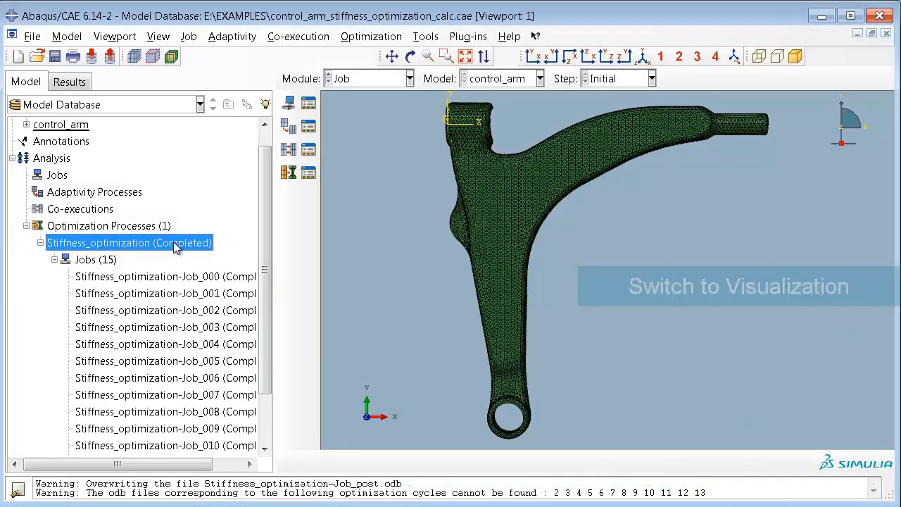
{"action": "right_click", "coordinate": [130, 243]}
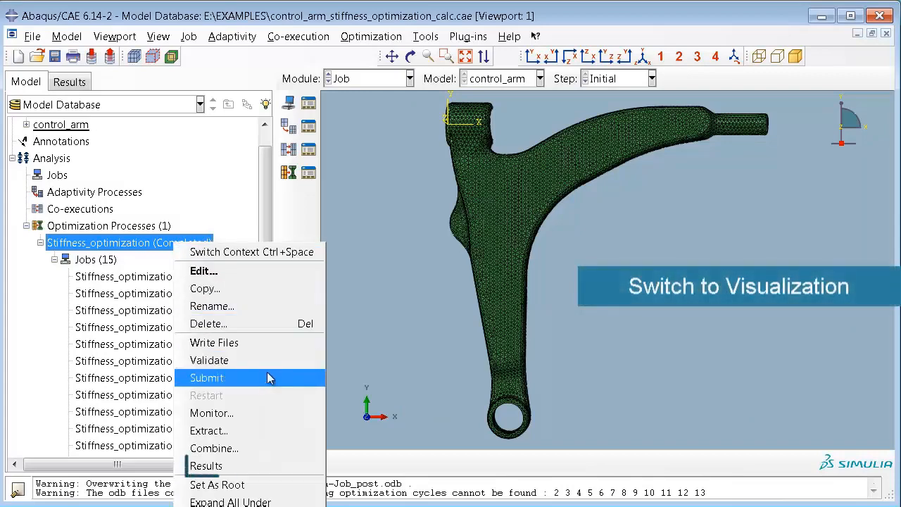
{"action": "left_click", "coordinate": [205, 464]}
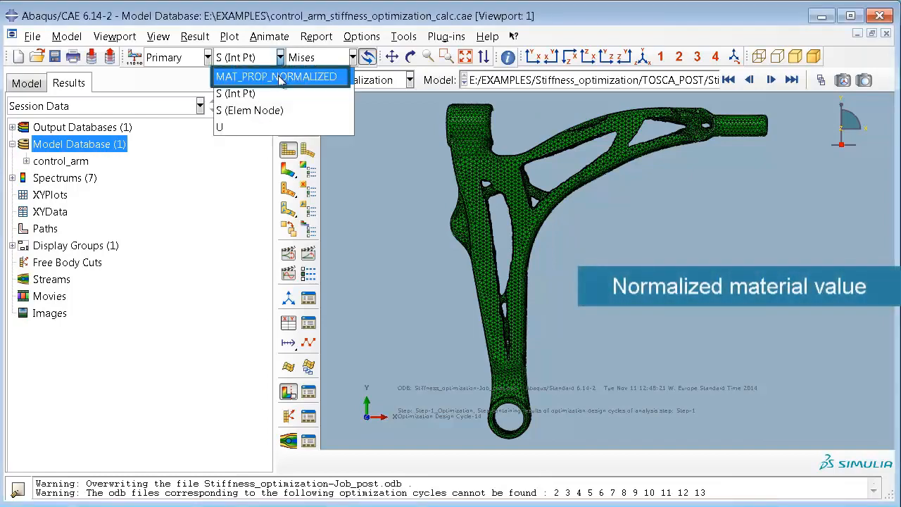
{"action": "left_click", "coordinate": [276, 76]}
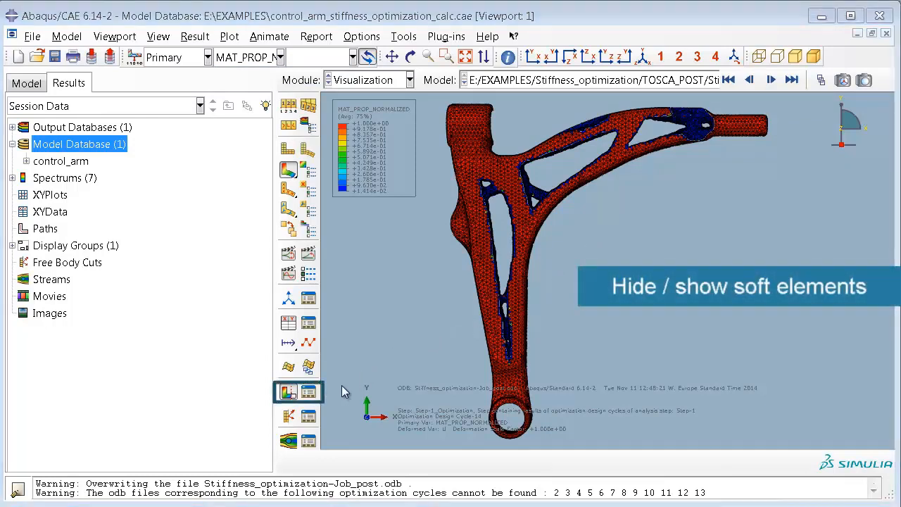
{"action": "left_click", "coordinate": [288, 391]}
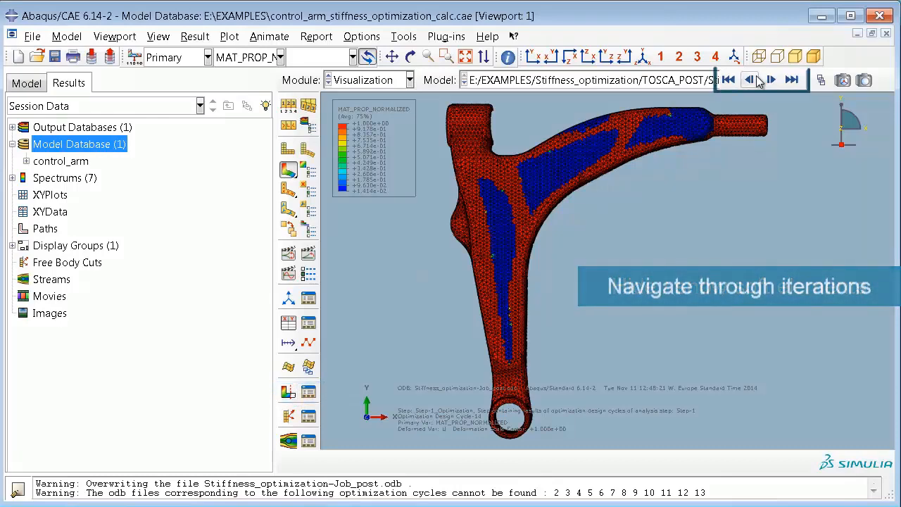
Step through three further optimization iterations of the material distribution.
{"action": "left_click", "coordinate": [748, 79]}
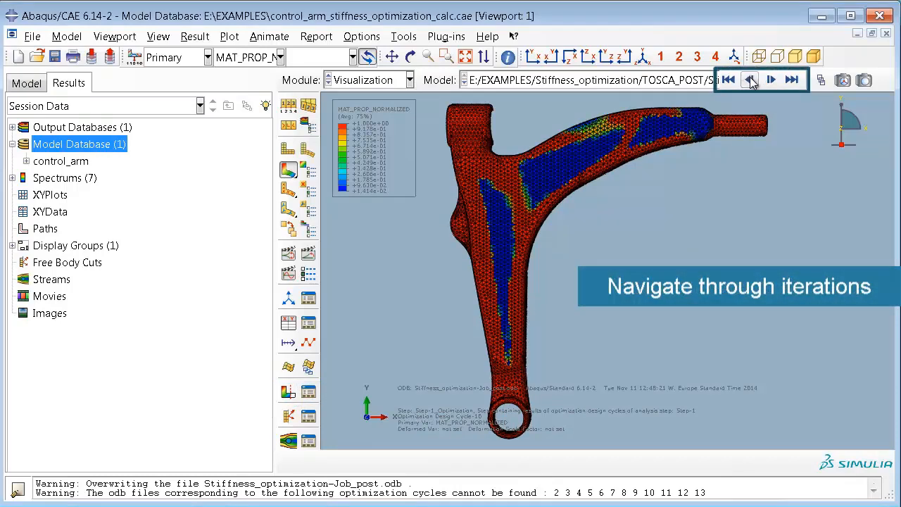
{"action": "left_click", "coordinate": [748, 79]}
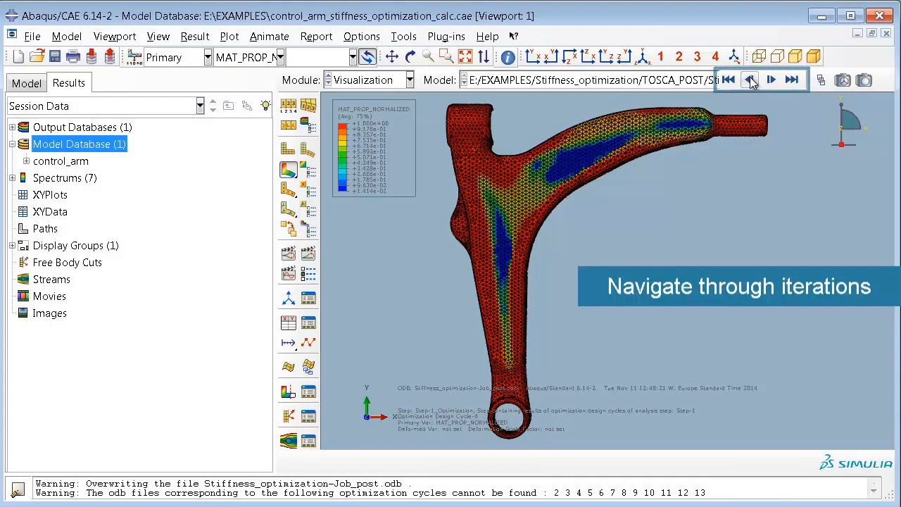
{"action": "left_click", "coordinate": [749, 79]}
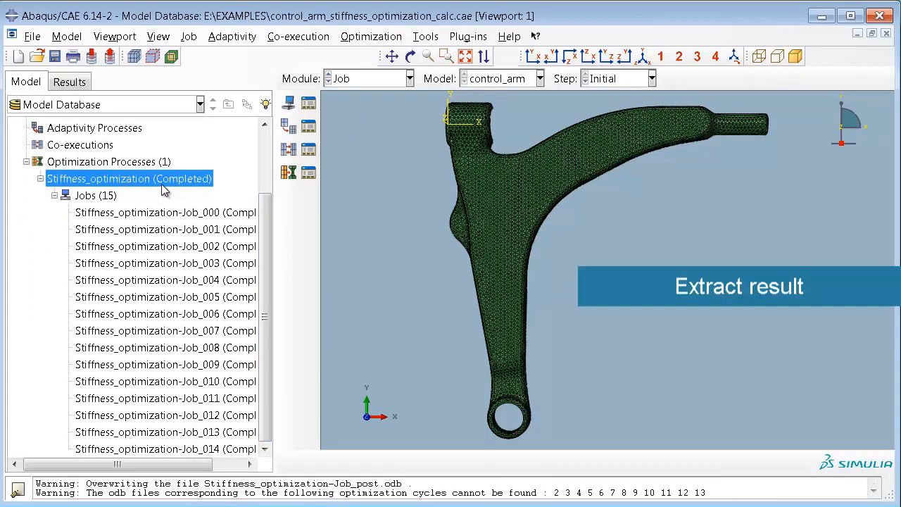
Extract the optimized shape (design cycle 14, iso value 0.3) to an Abaqus surface-mesh input file.
{"action": "right_click", "coordinate": [130, 178]}
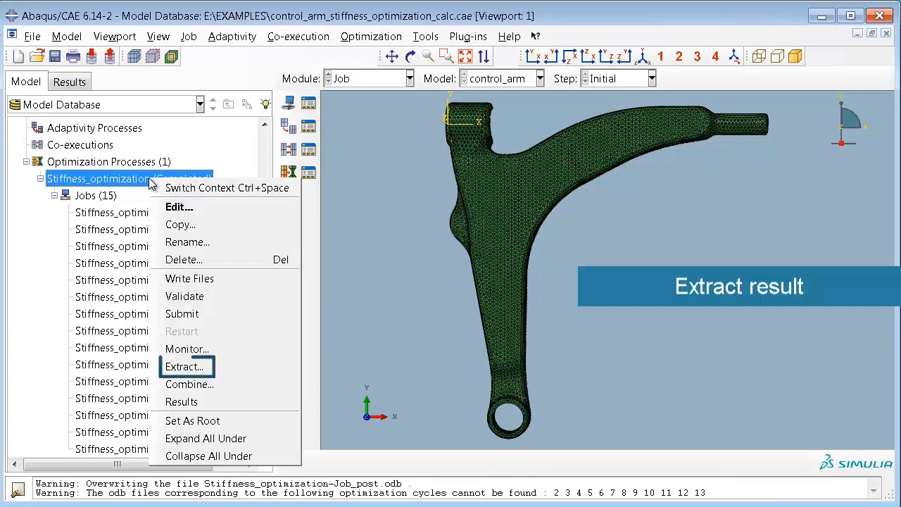
{"action": "left_click", "coordinate": [183, 366]}
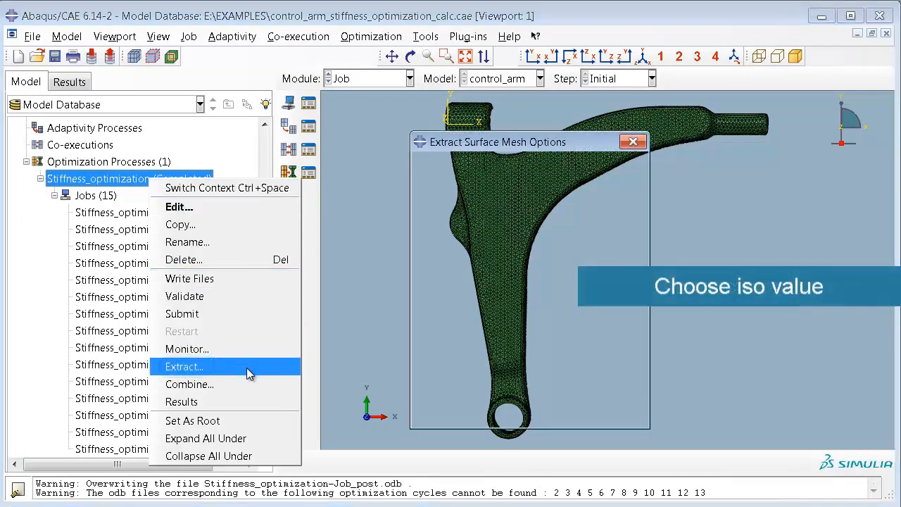
{"action": "left_click", "coordinate": [182, 366]}
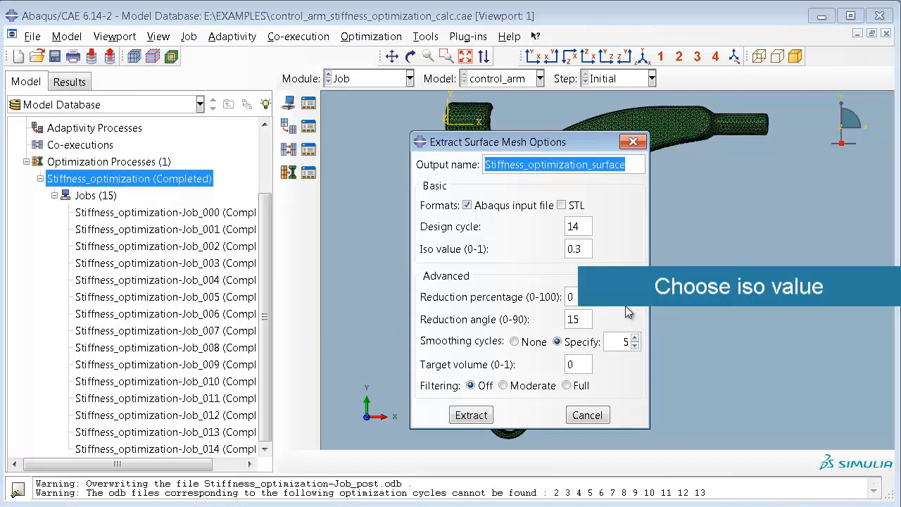
{"action": "left_click", "coordinate": [577, 247]}
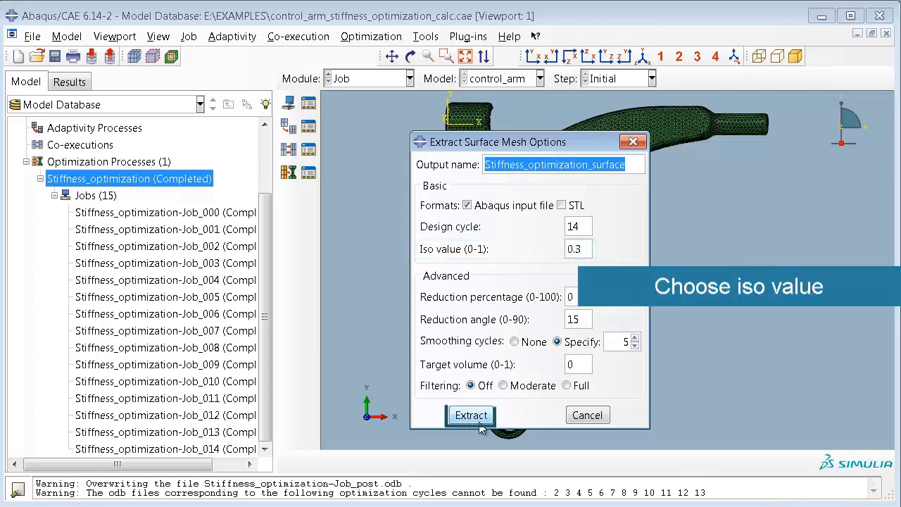
{"action": "left_click", "coordinate": [470, 414]}
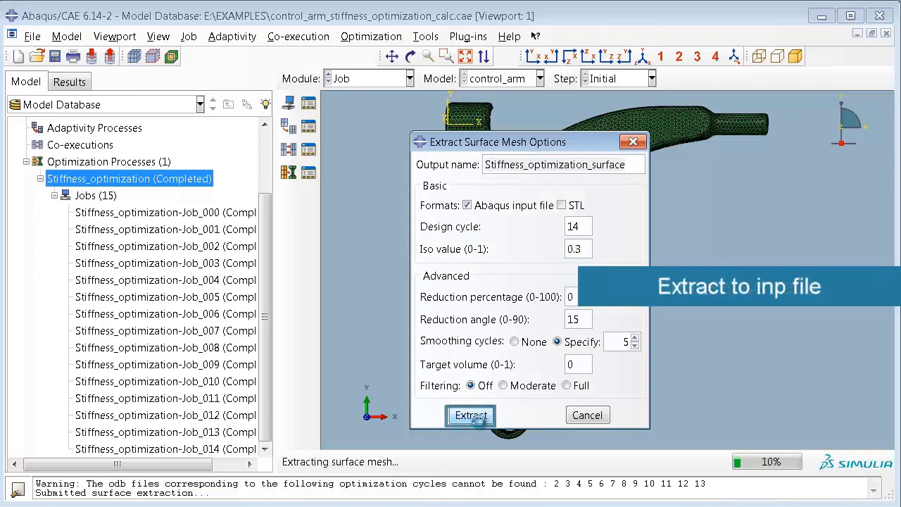
{"action": "left_click", "coordinate": [470, 413]}
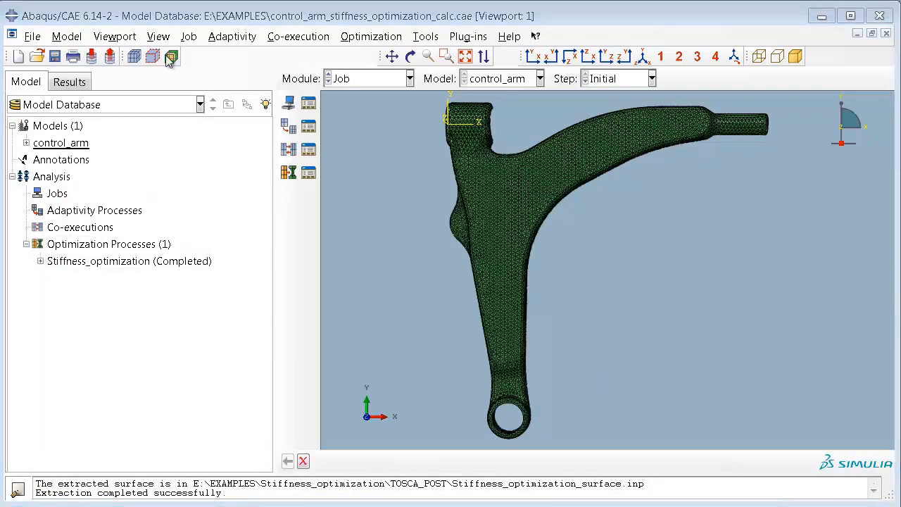
Import Stiffness_optimization_surface.inp from TOSCA_POST as a new model via File > Import > Model.
{"action": "left_click", "coordinate": [31, 37]}
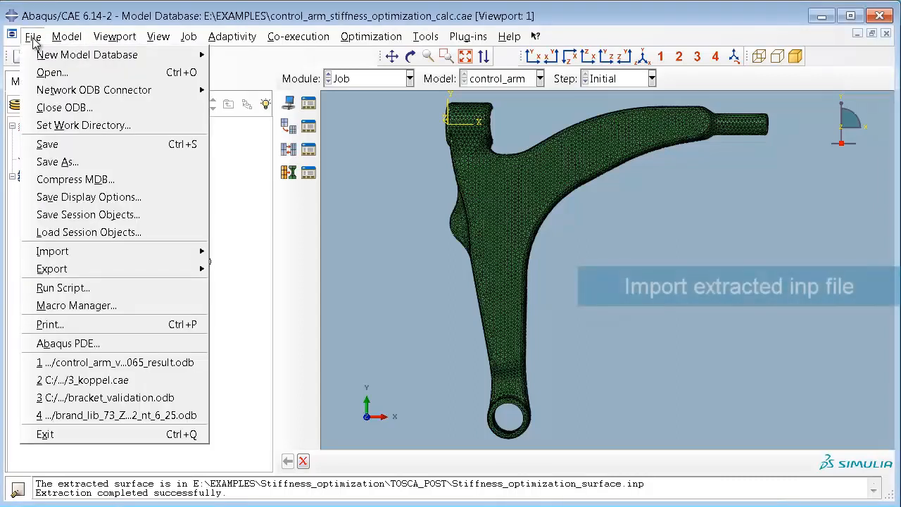
{"action": "left_click", "coordinate": [52, 250]}
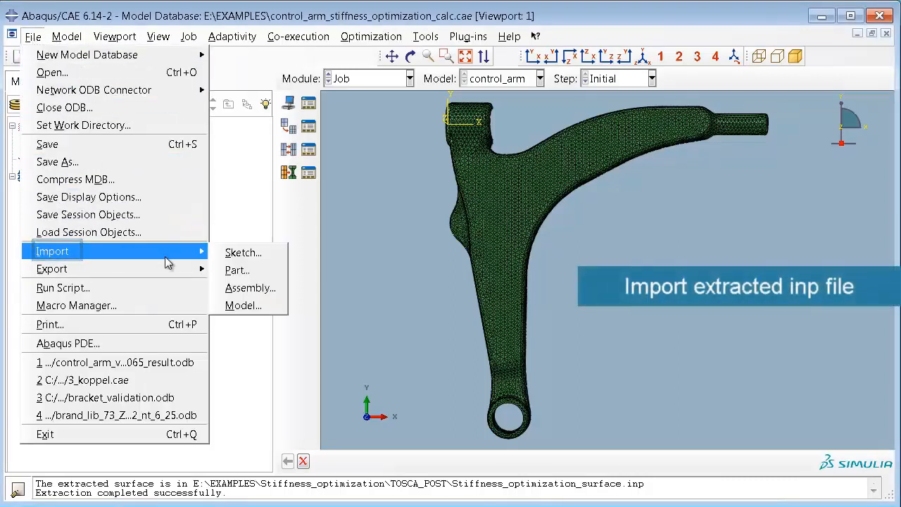
{"action": "left_click", "coordinate": [242, 304]}
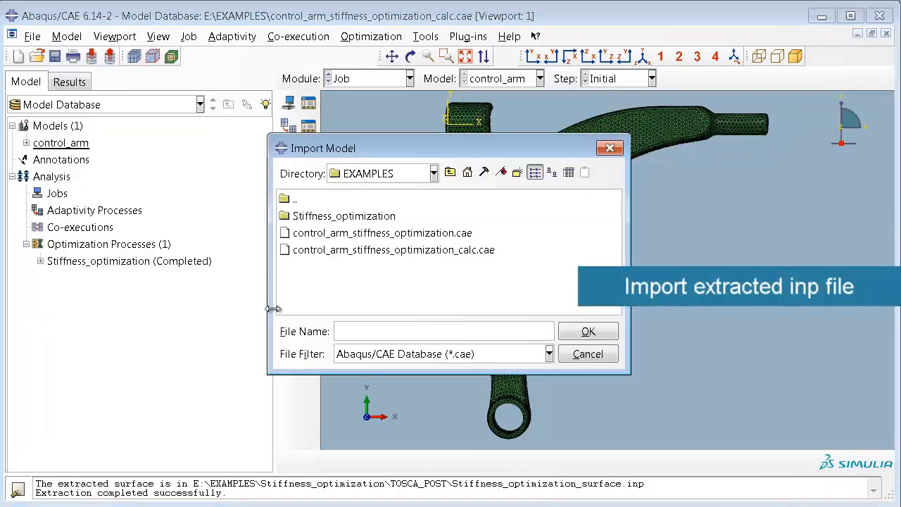
{"action": "double_click", "coordinate": [344, 215]}
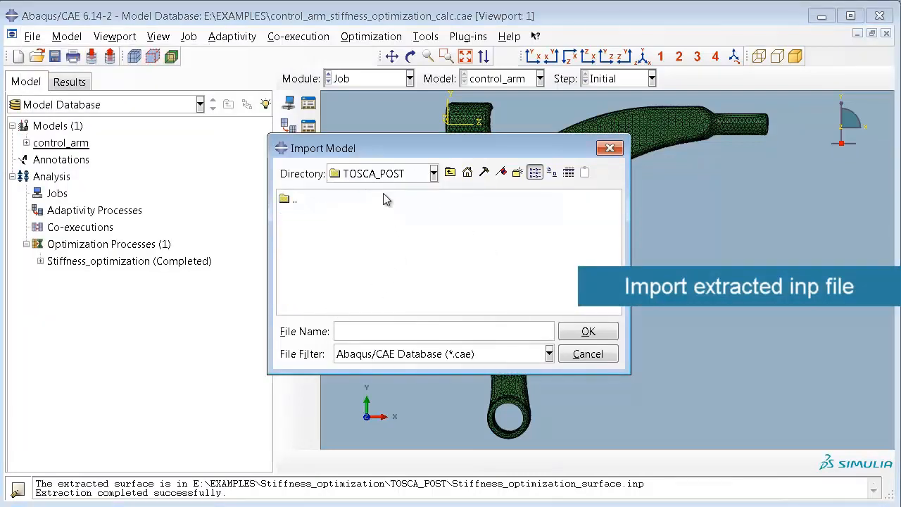
{"action": "left_click", "coordinate": [549, 353]}
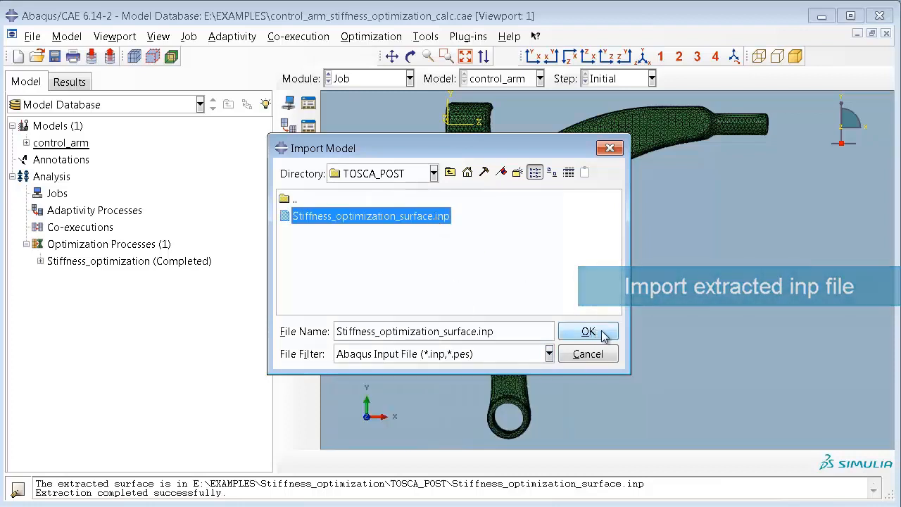
{"action": "left_click", "coordinate": [588, 332]}
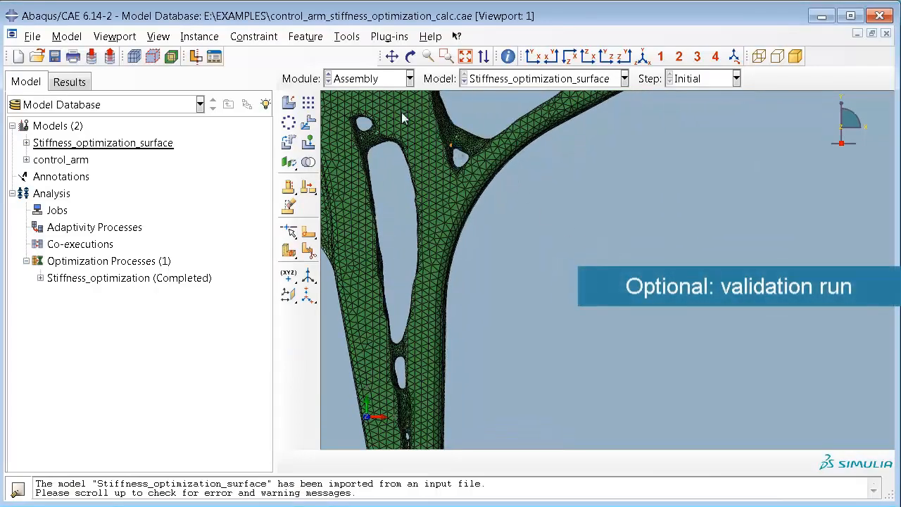
Rotate the imported arm to inspect its openwork struts, then restore the front view.
{"action": "left_click", "coordinate": [410, 57]}
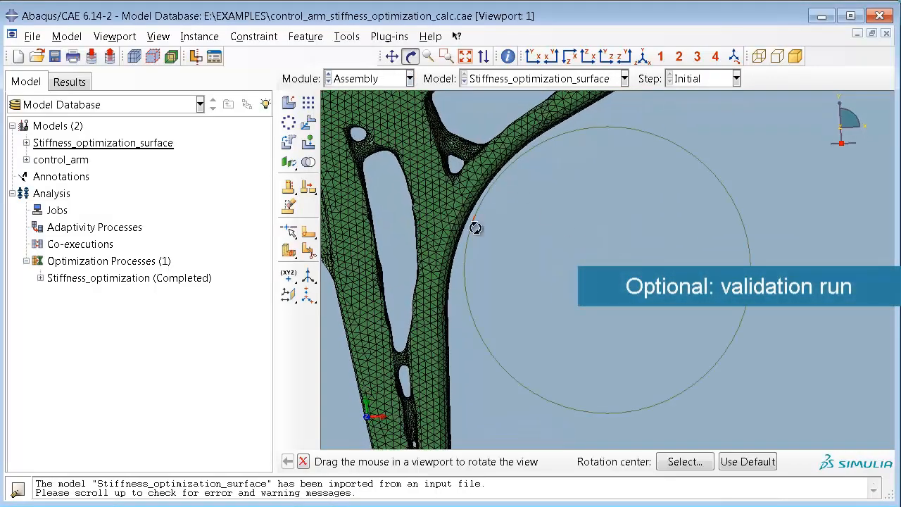
{"action": "left_click_drag", "start_coordinate": [476, 228], "coordinate": [704, 310]}
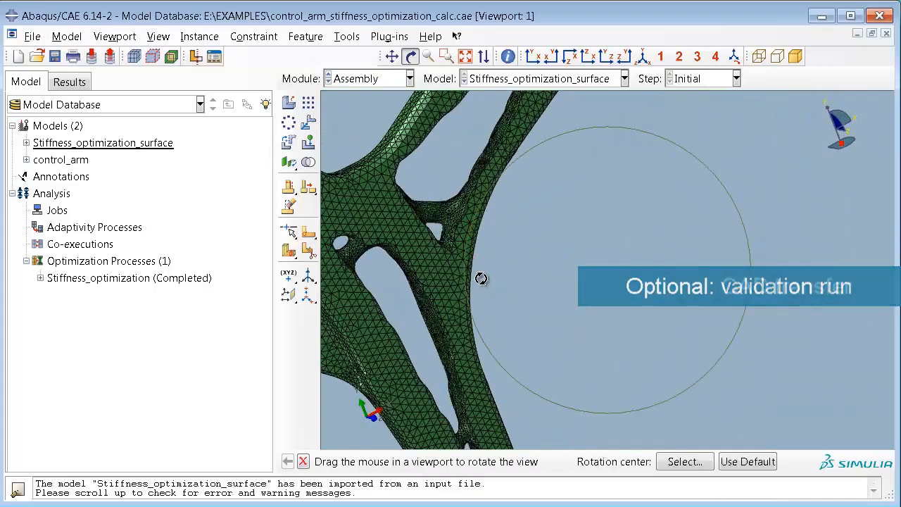
{"action": "left_click", "coordinate": [532, 56]}
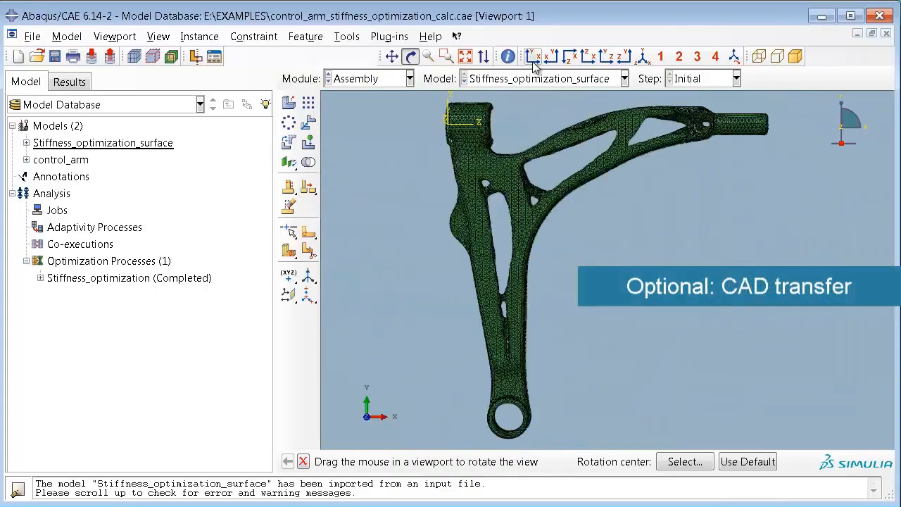